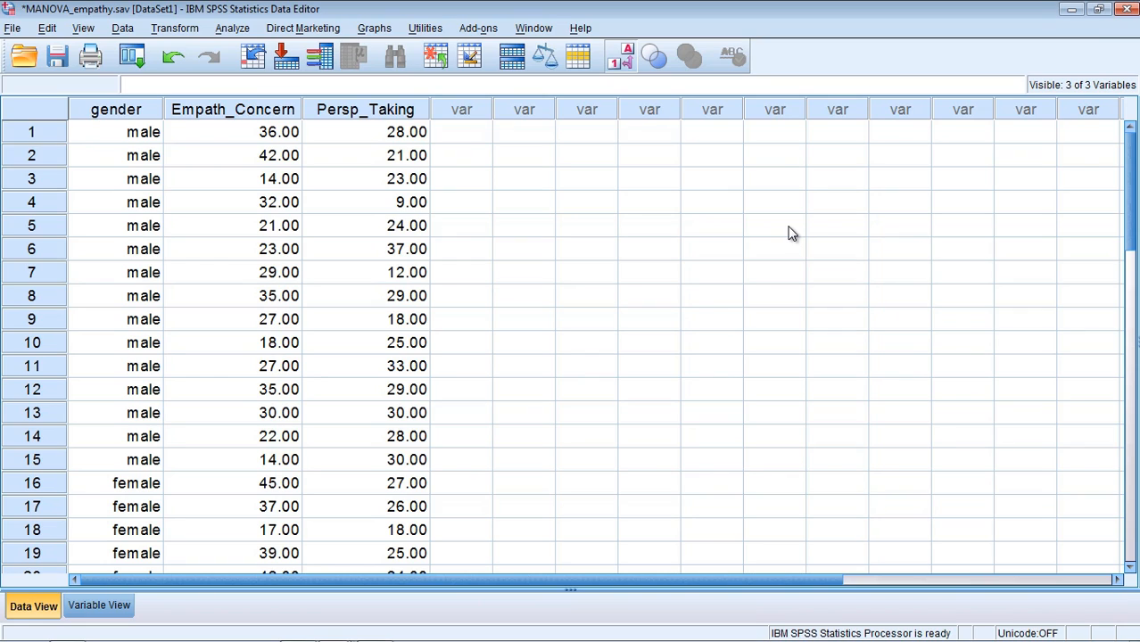
{"action": "mouse_move", "coordinate": [186, 132]}
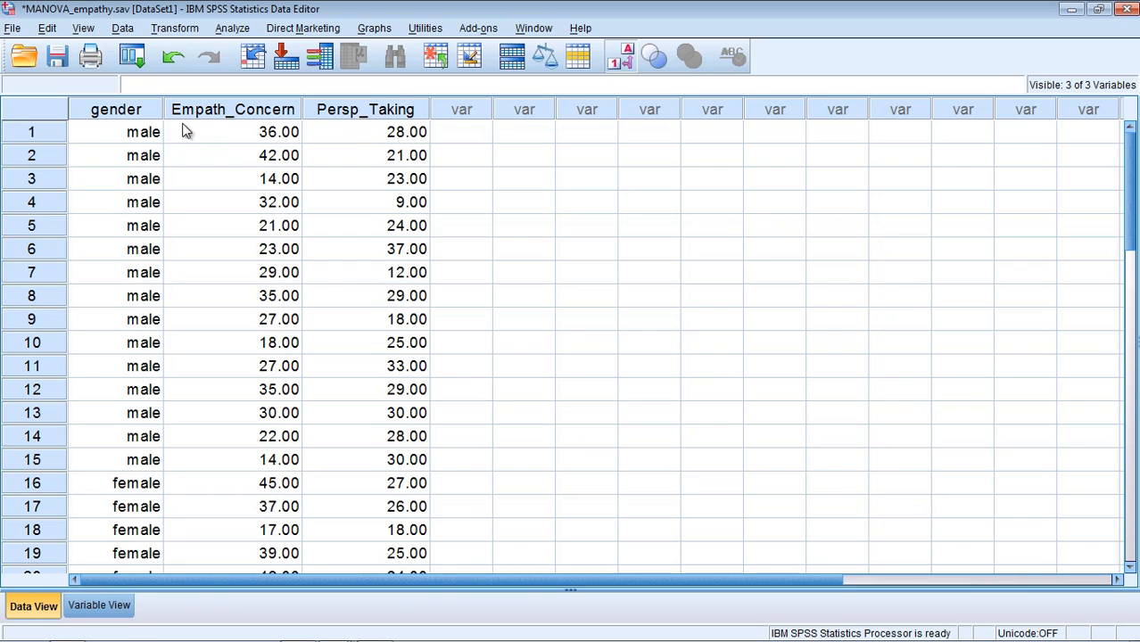
Display gender as codes 1.00 and 2.00 via Value Labels and browse the gender and Empath_Concern columns.
{"action": "left_click", "coordinate": [114, 109]}
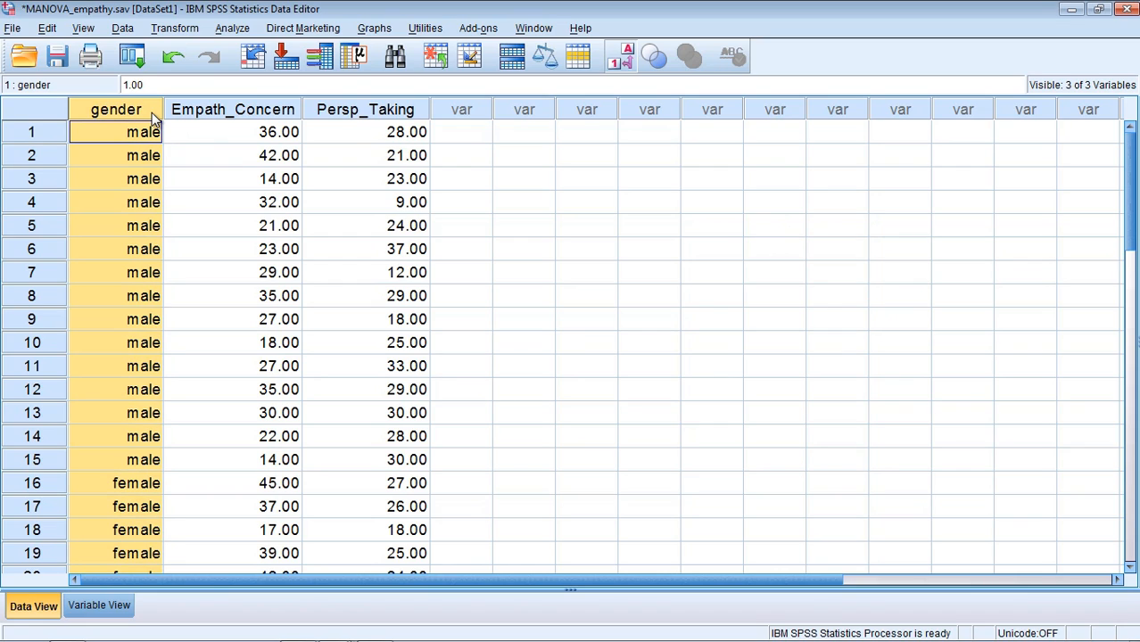
{"action": "mouse_move", "coordinate": [467, 8]}
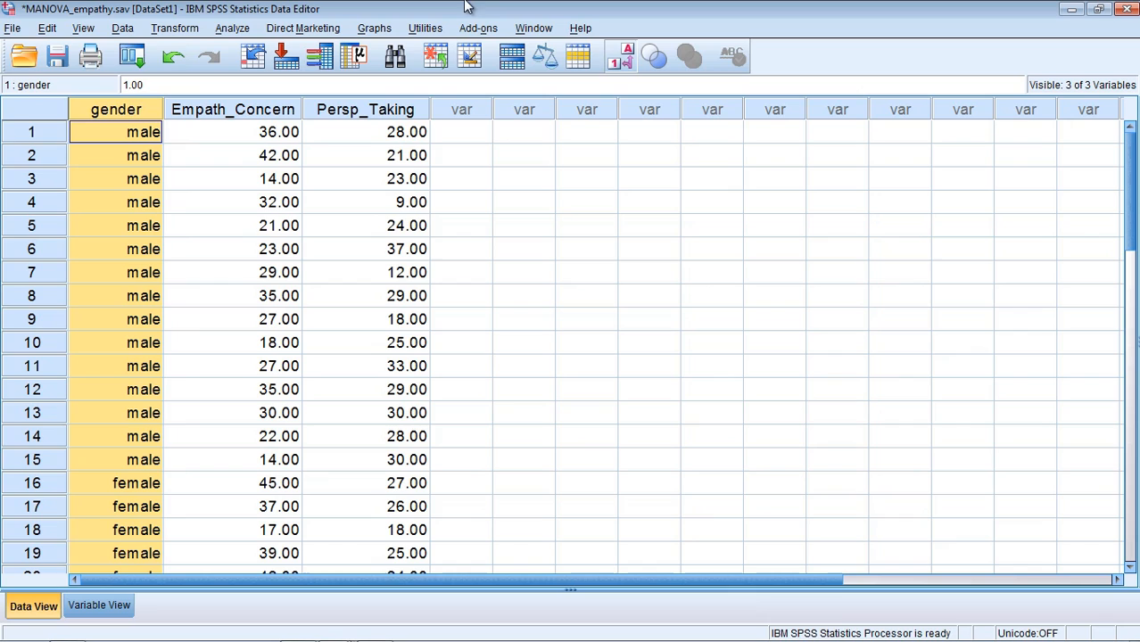
{"action": "left_click", "coordinate": [628, 56]}
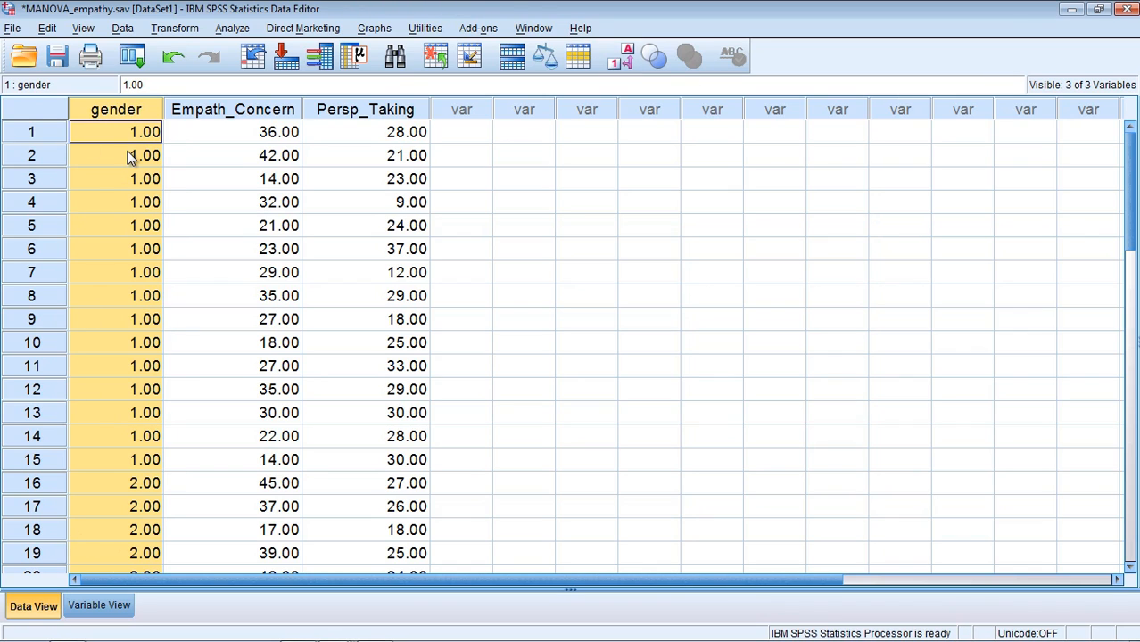
{"action": "left_click", "coordinate": [116, 529]}
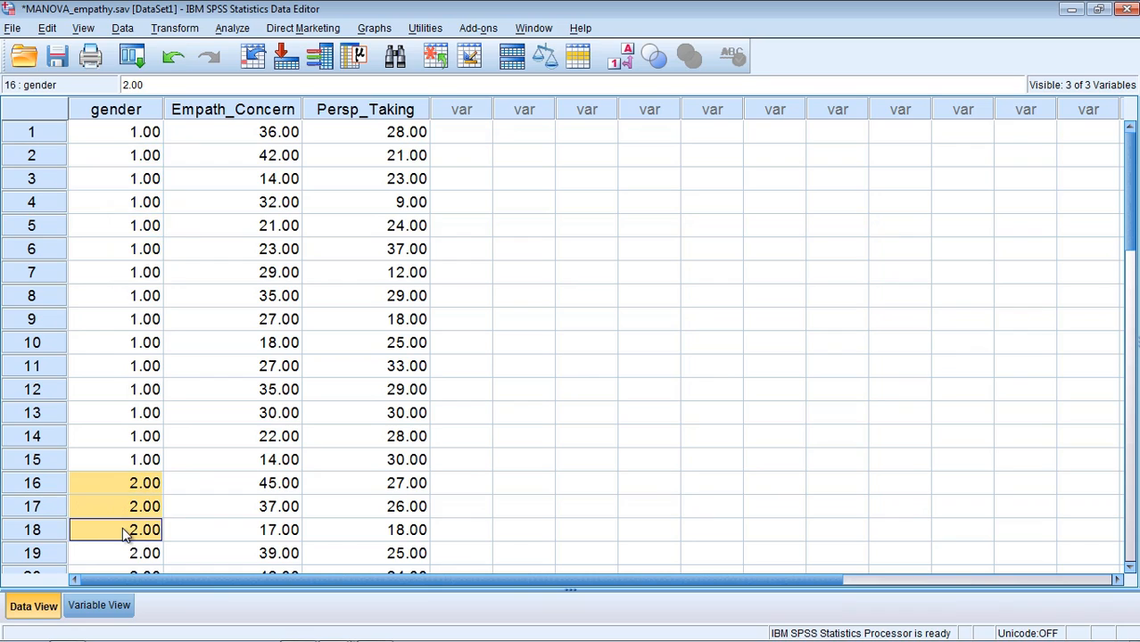
{"action": "left_click", "coordinate": [232, 109]}
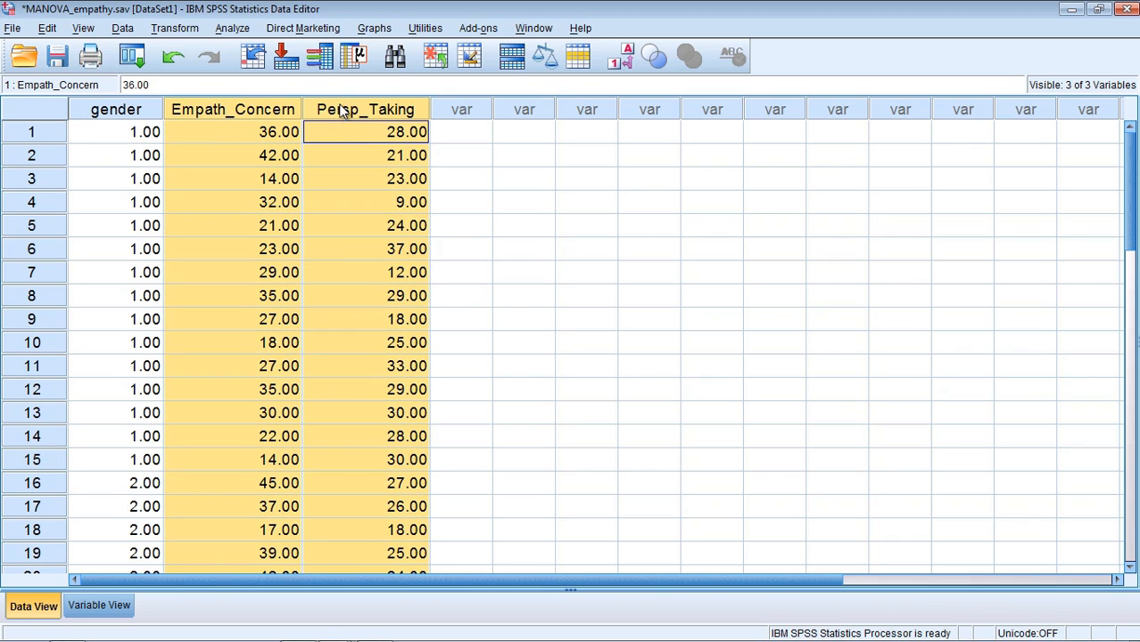
{"action": "left_click", "coordinate": [114, 133]}
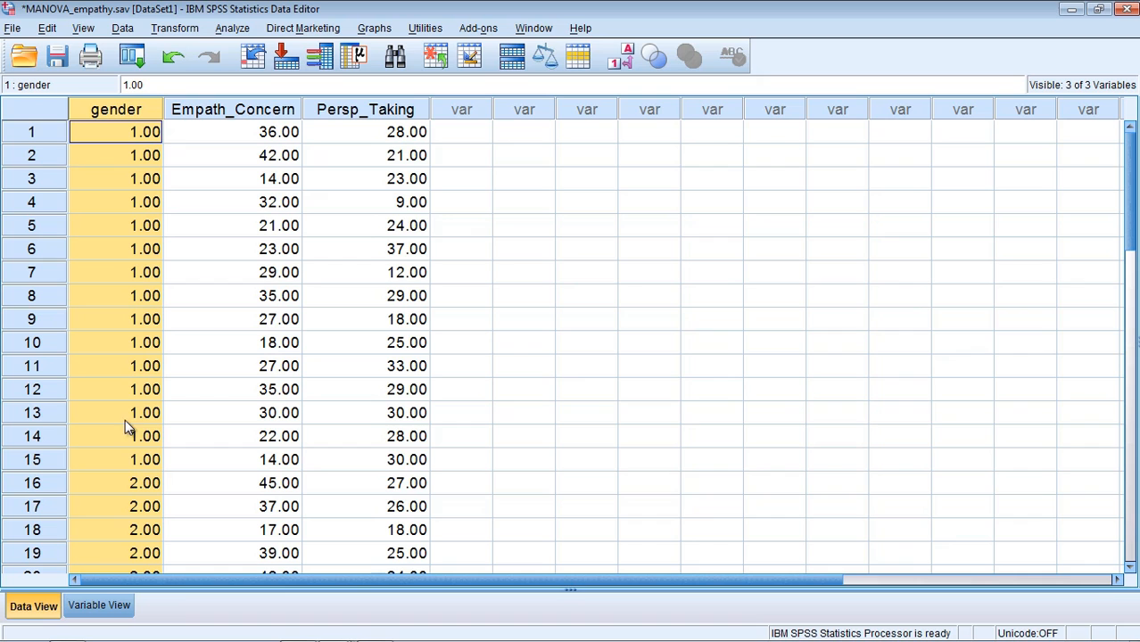
{"action": "left_click", "coordinate": [232, 178]}
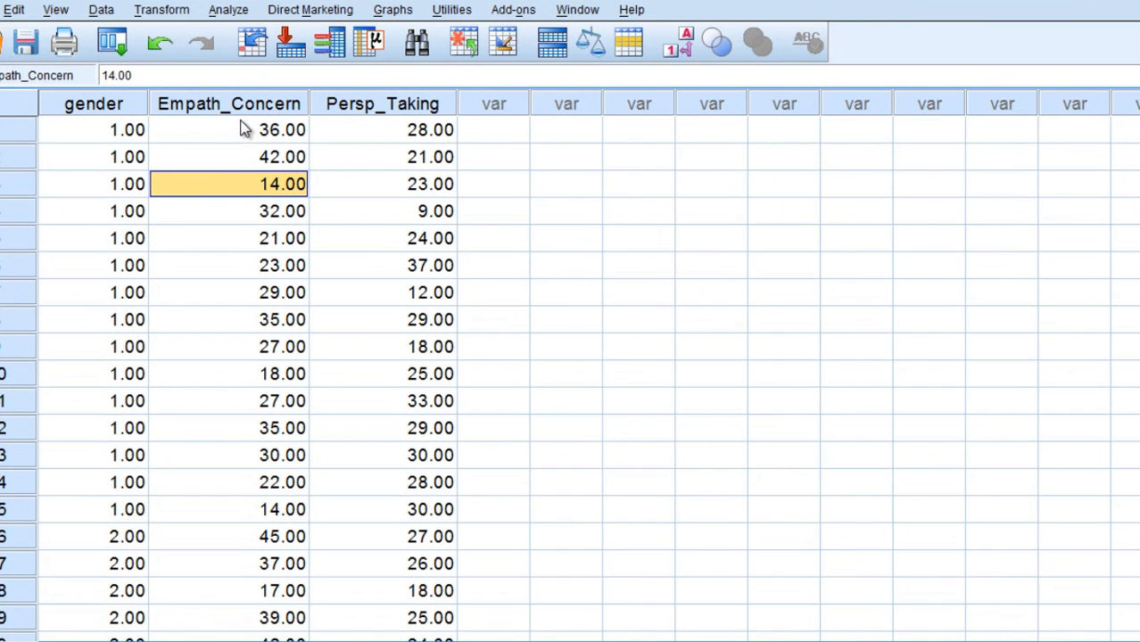
In Analyze > General Linear Model > Multivariate, assign Empath_Concern and Persp_Taking as dependents and gender as fixed factor.
{"action": "left_click", "coordinate": [228, 11]}
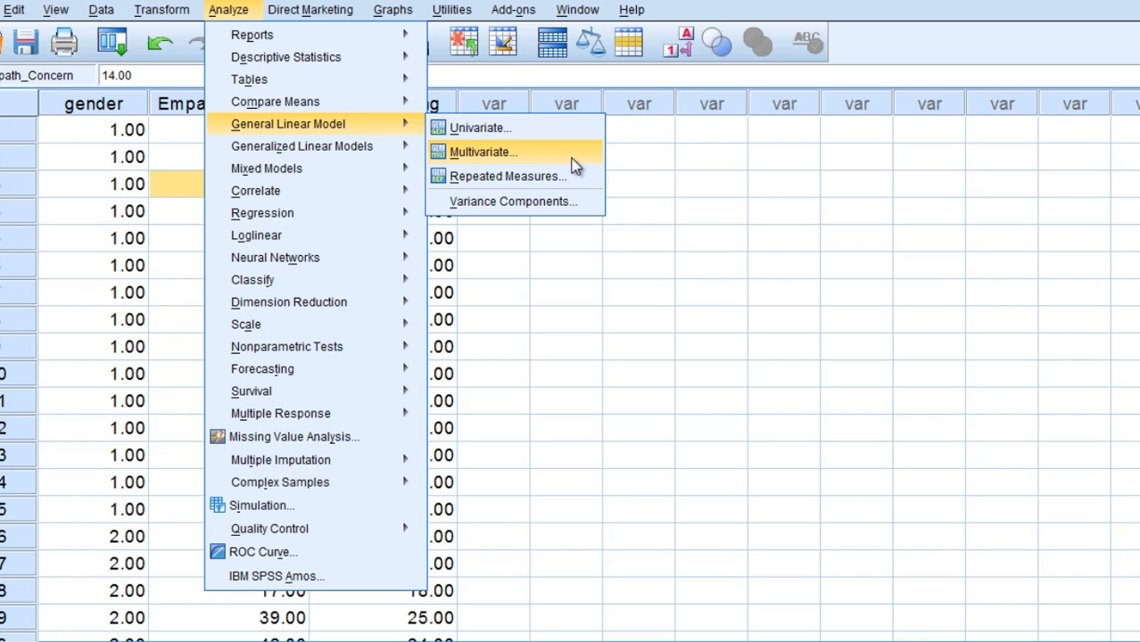
{"action": "left_click", "coordinate": [482, 152]}
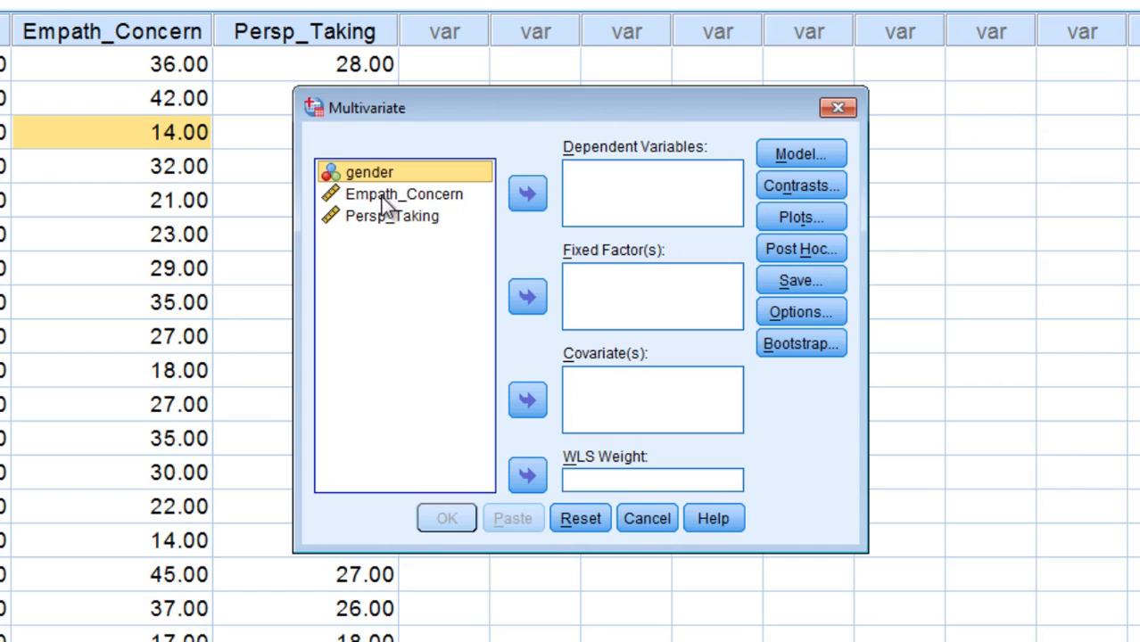
{"action": "left_click", "coordinate": [403, 193]}
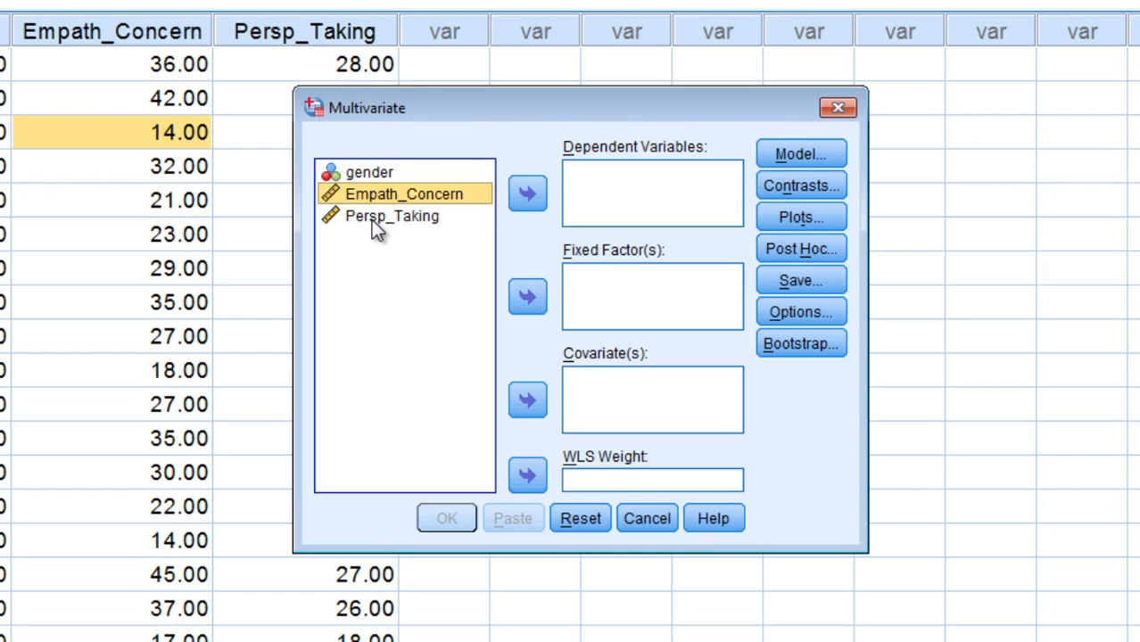
{"action": "left_click", "coordinate": [392, 216]}
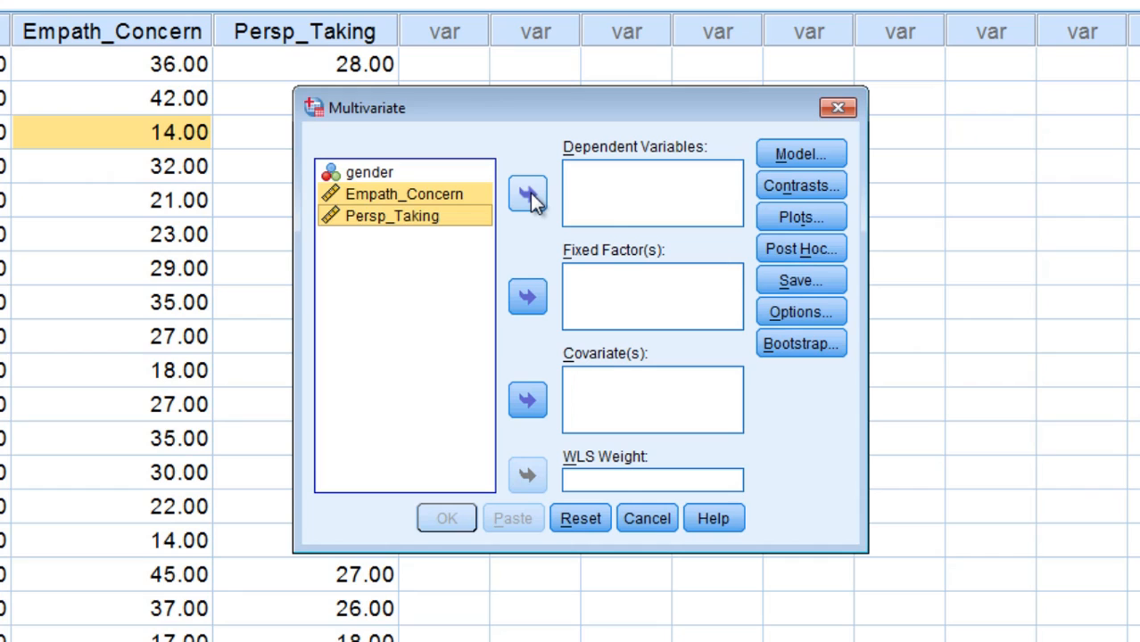
{"action": "left_click", "coordinate": [528, 194]}
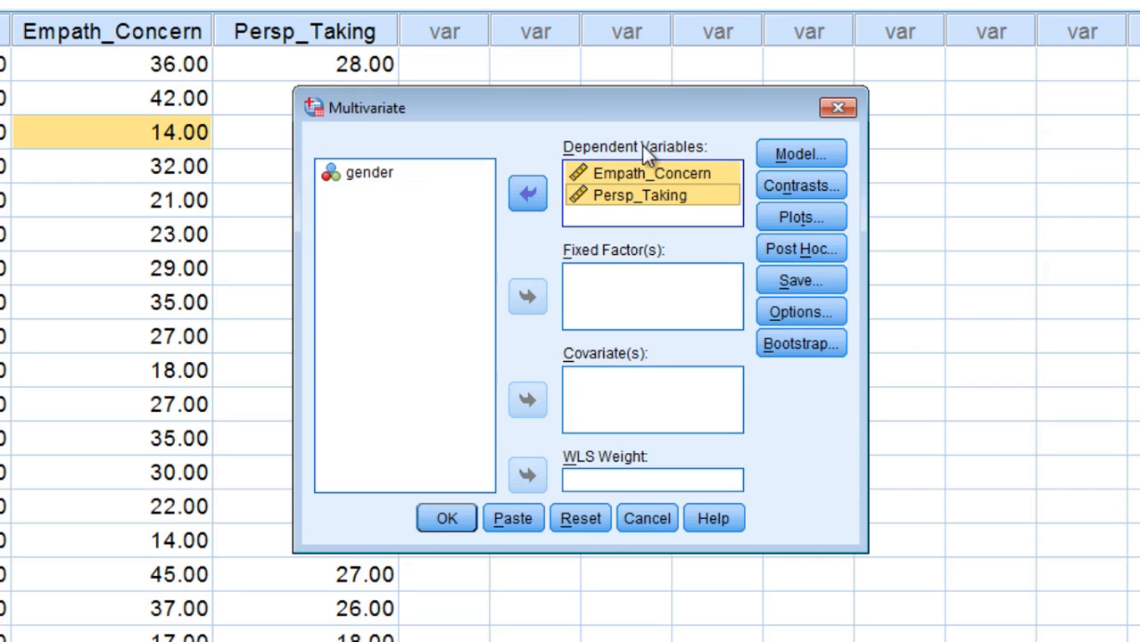
{"action": "mouse_move", "coordinate": [603, 250]}
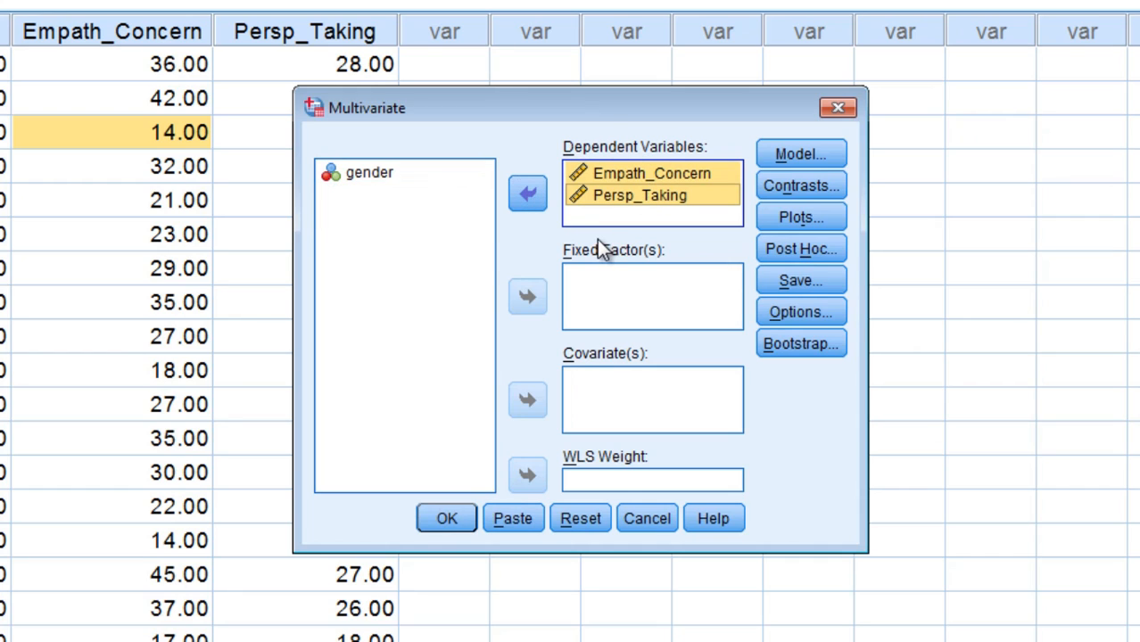
{"action": "mouse_move", "coordinate": [587, 250]}
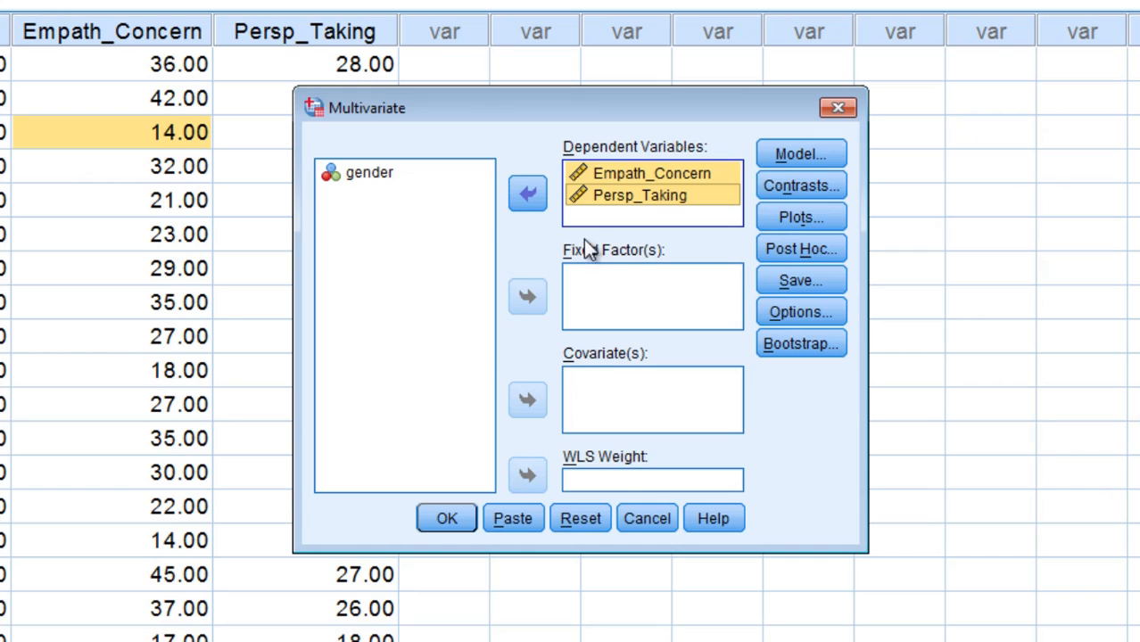
{"action": "mouse_move", "coordinate": [380, 182]}
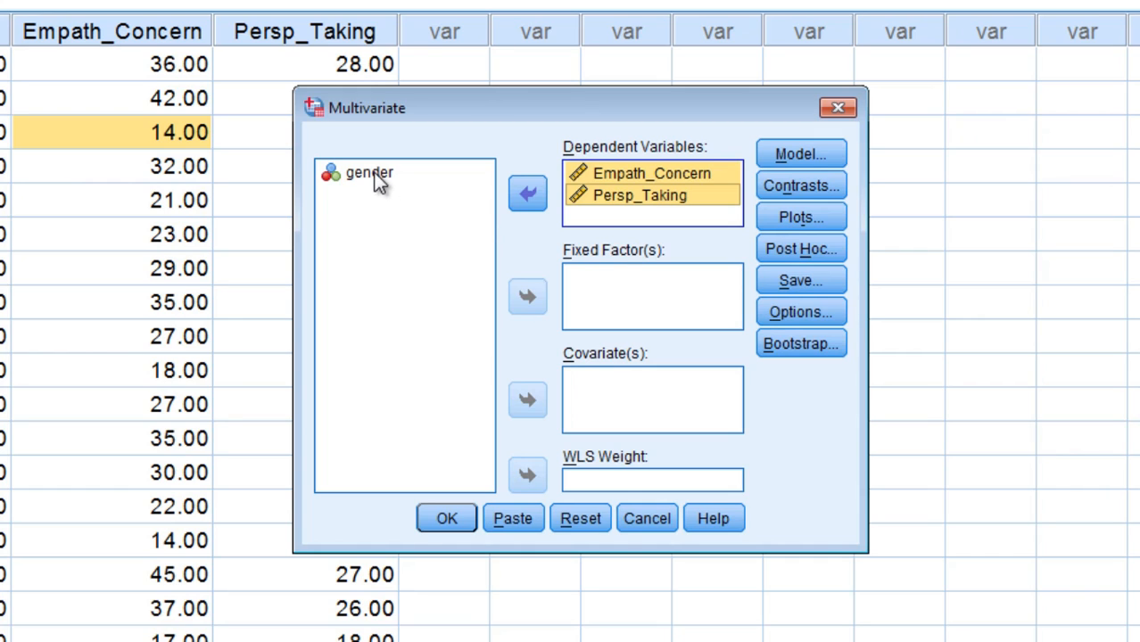
{"action": "left_click", "coordinate": [528, 296]}
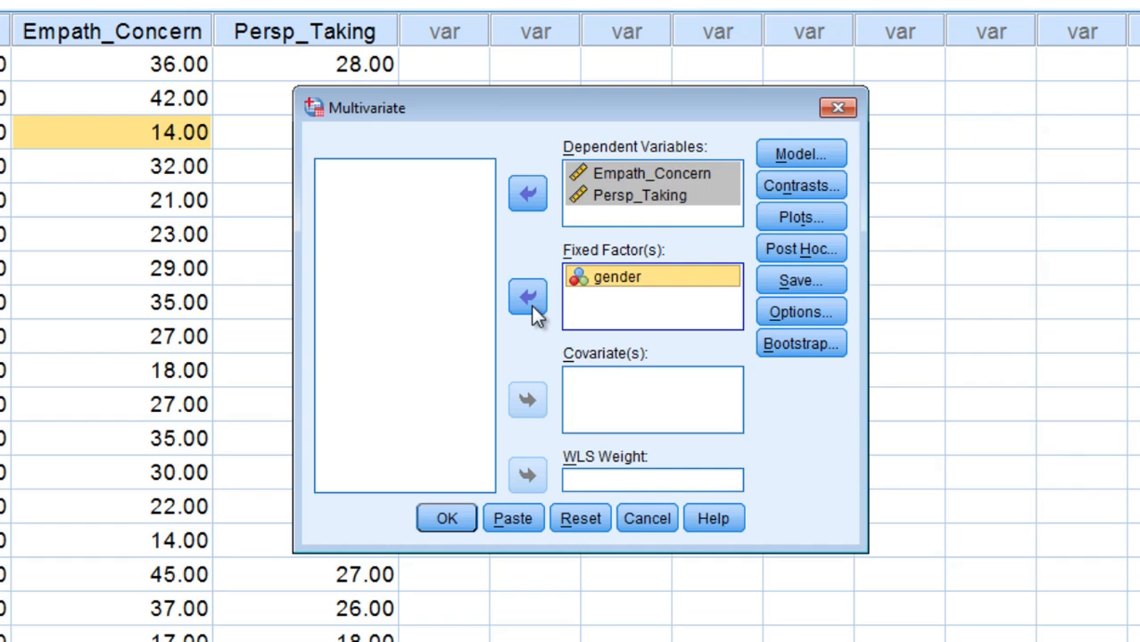
{"action": "mouse_move", "coordinate": [787, 184]}
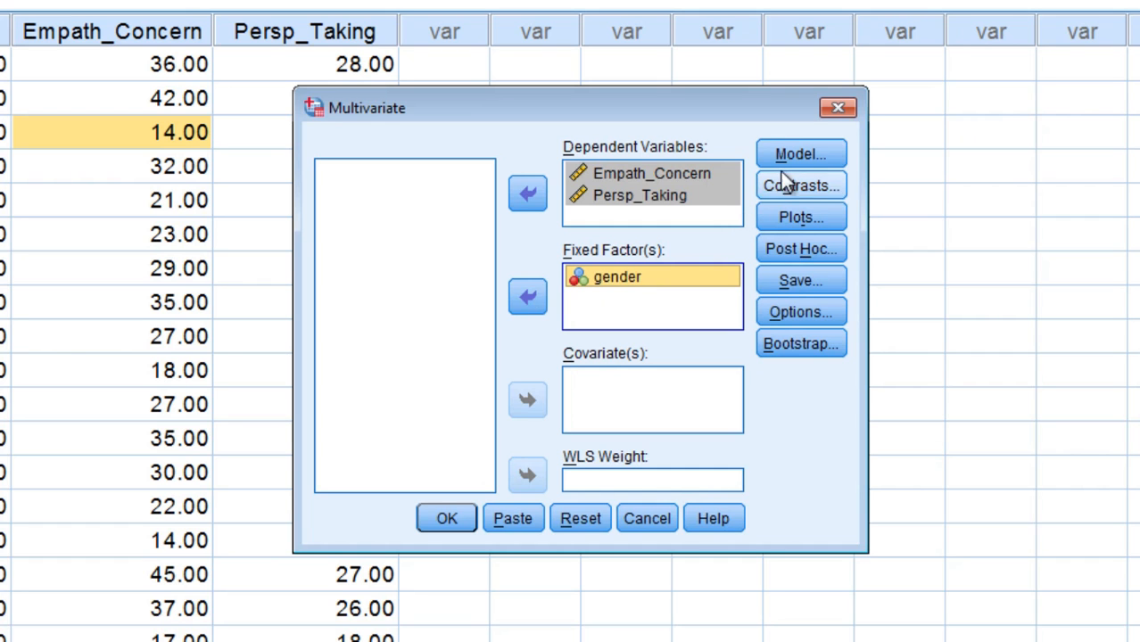
{"action": "mouse_move", "coordinate": [799, 311]}
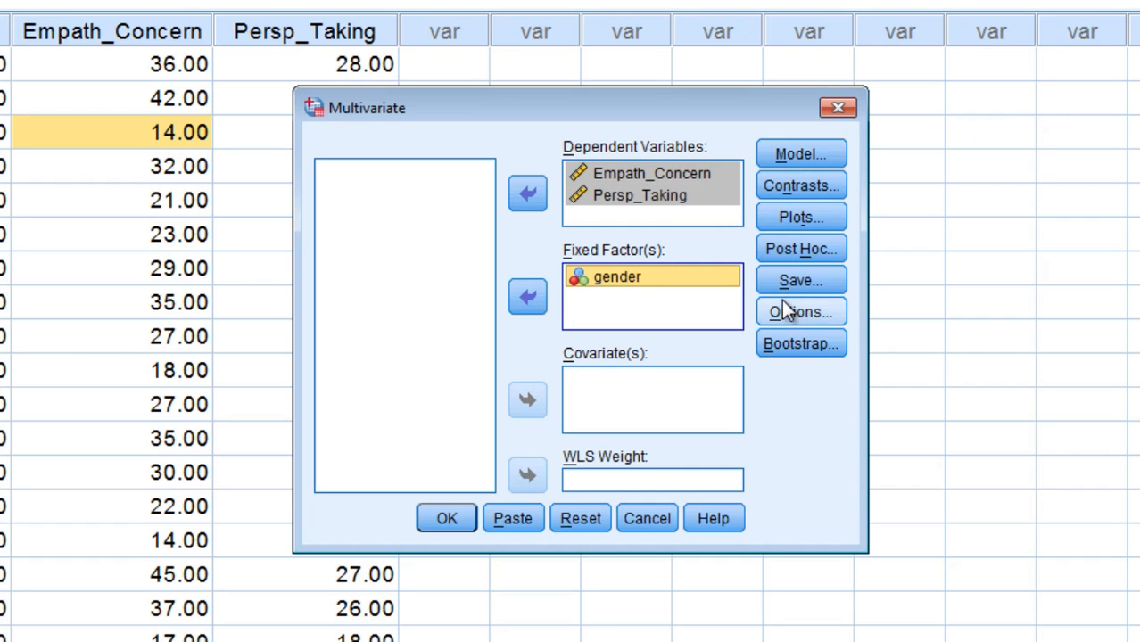
Request marginal means for gender and homogeneity tests in Options, then run the MANOVA.
{"action": "left_click", "coordinate": [799, 310]}
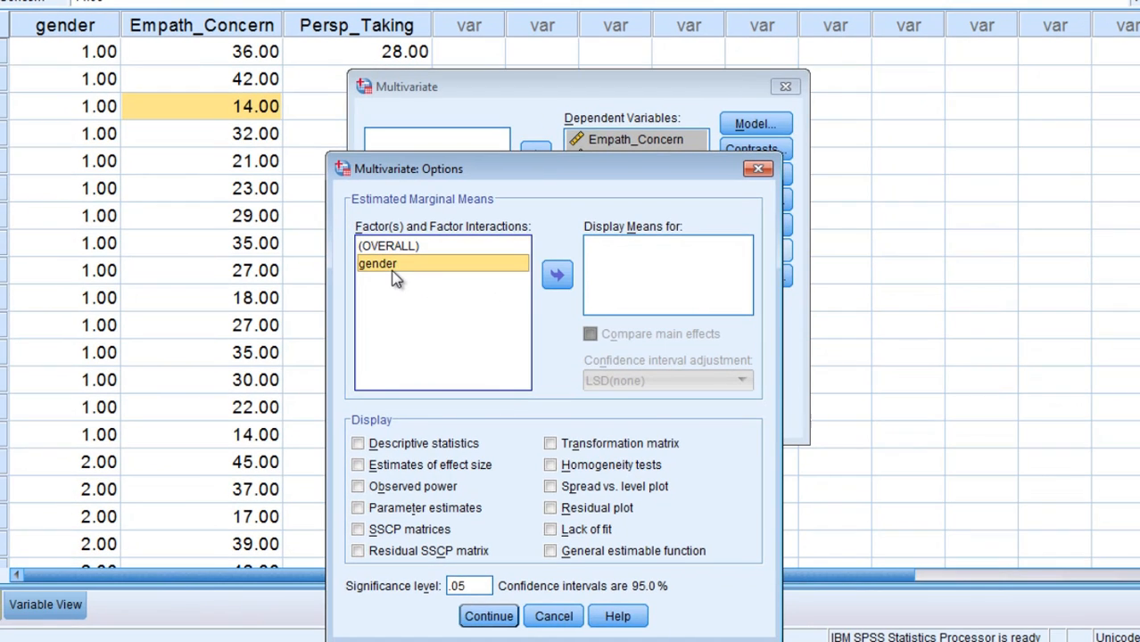
{"action": "left_click", "coordinate": [557, 275]}
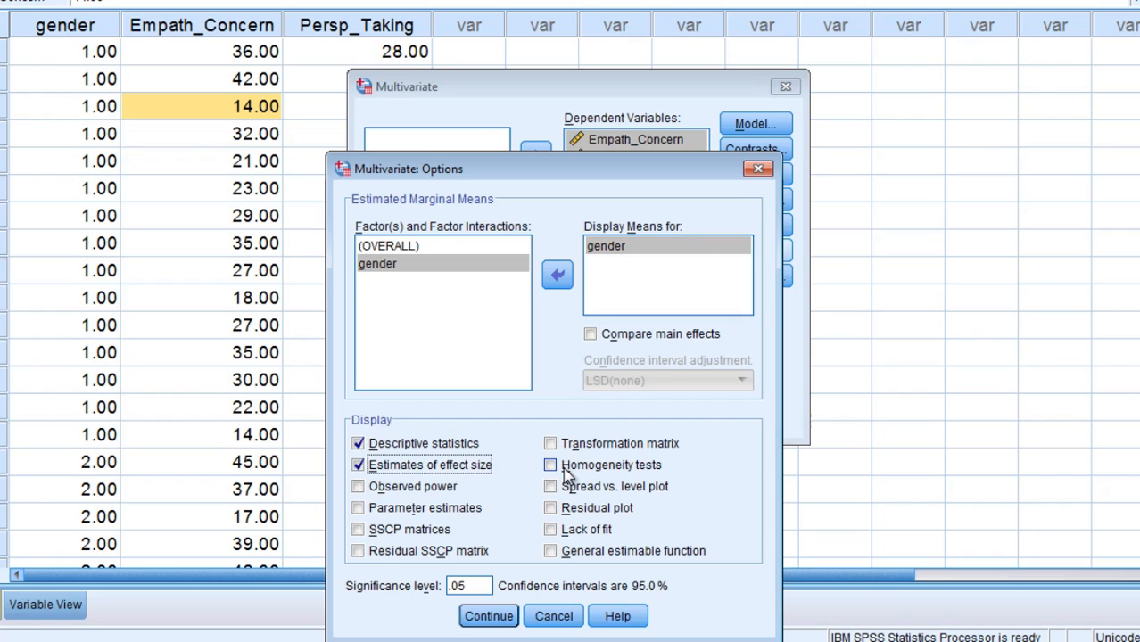
{"action": "left_click", "coordinate": [549, 464]}
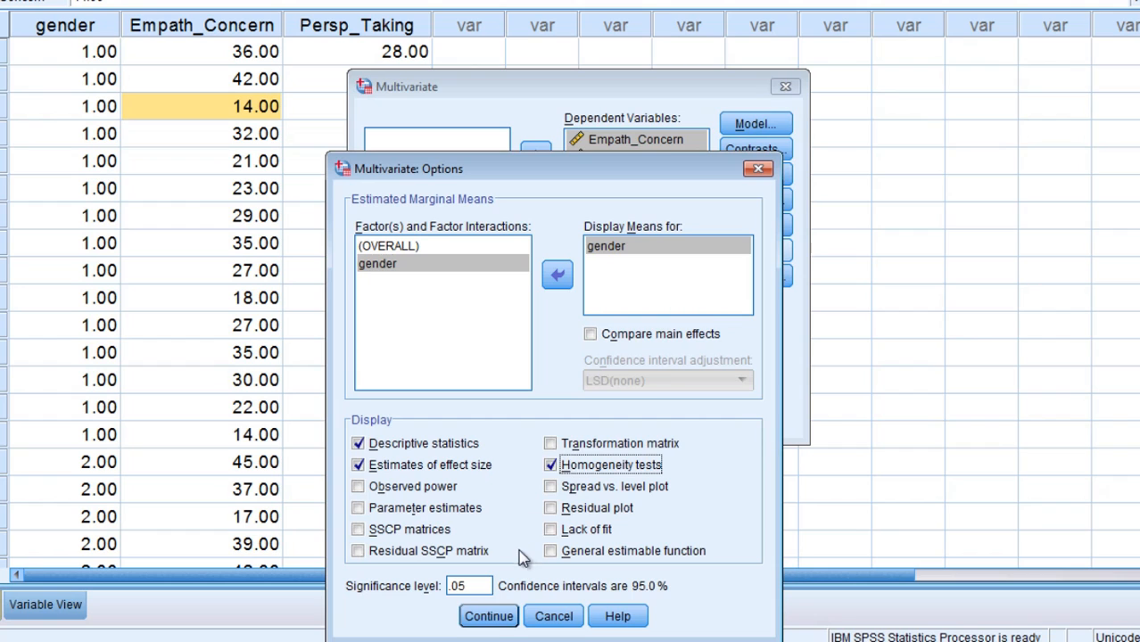
{"action": "left_click", "coordinate": [489, 616]}
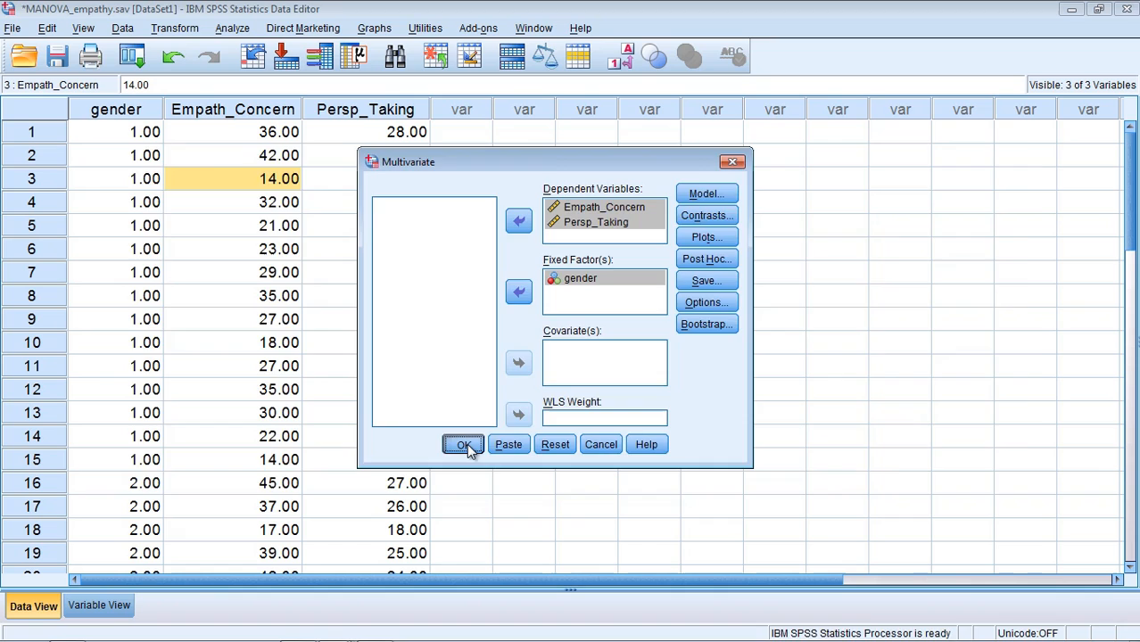
{"action": "left_click", "coordinate": [464, 444]}
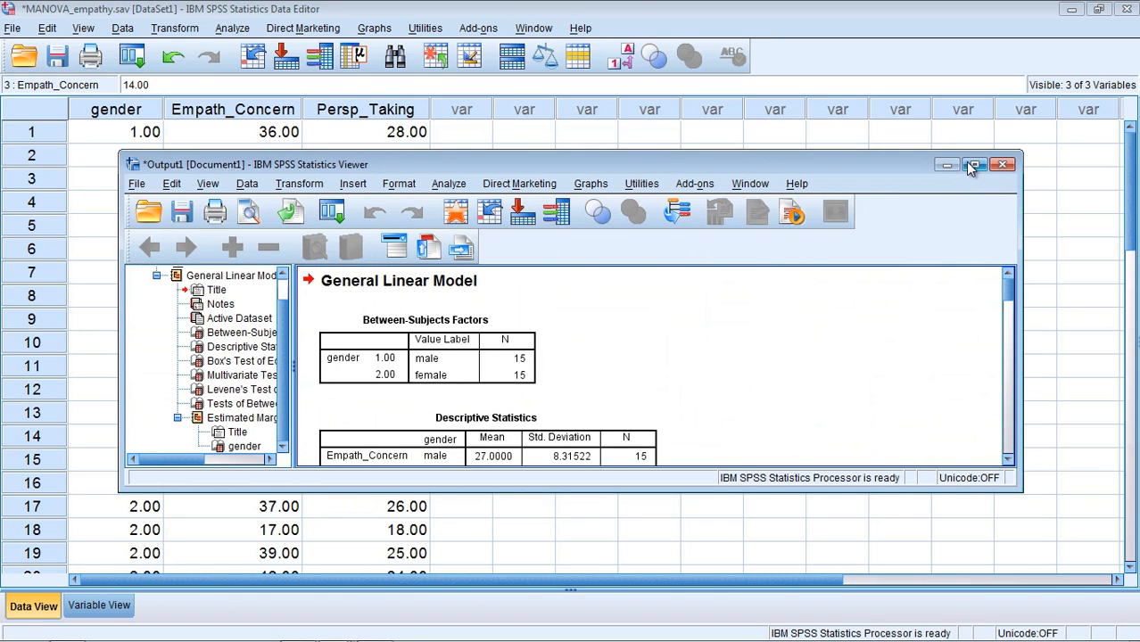
Maximize the Output Viewer and point out the Between-Subjects Factors and Descriptive Statistics tables.
{"action": "left_click", "coordinate": [974, 164]}
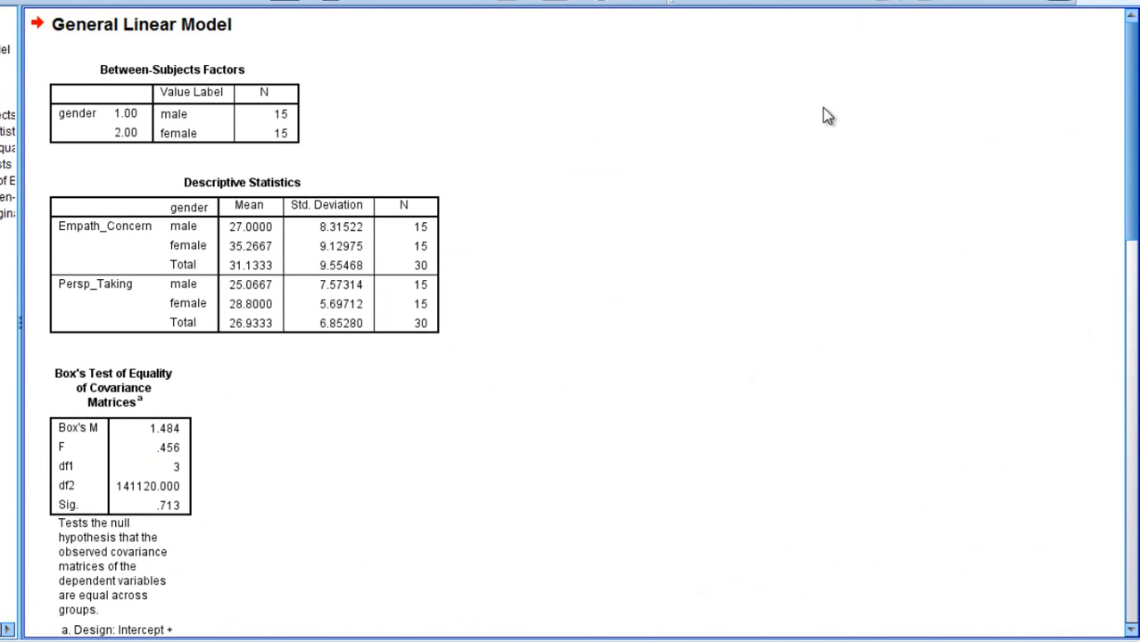
{"action": "left_click", "coordinate": [142, 86]}
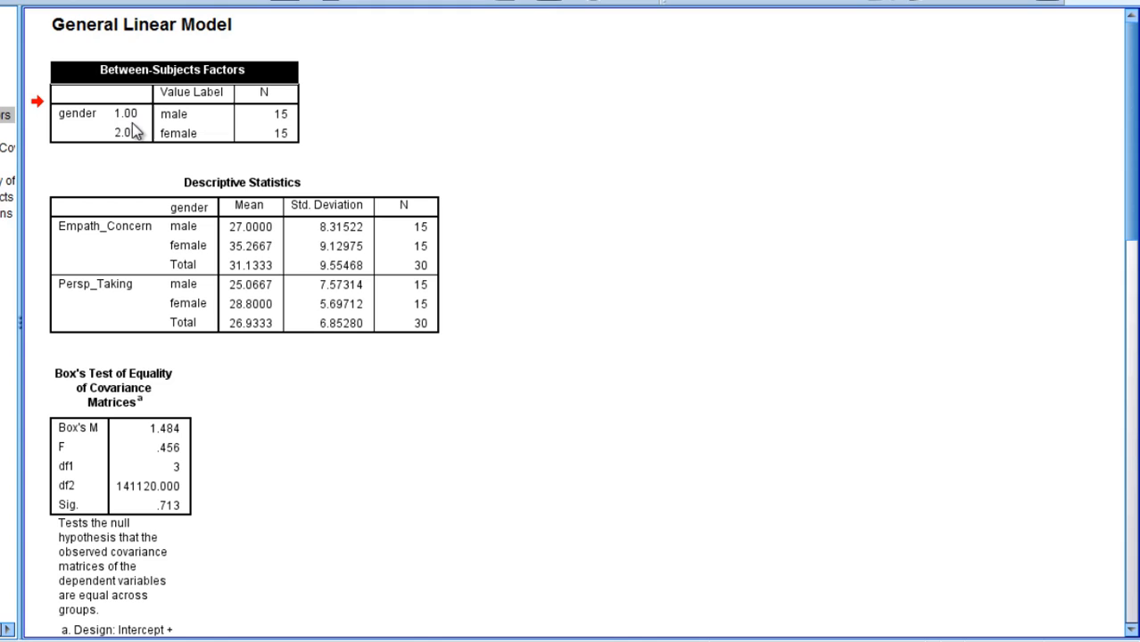
{"action": "mouse_move", "coordinate": [152, 125]}
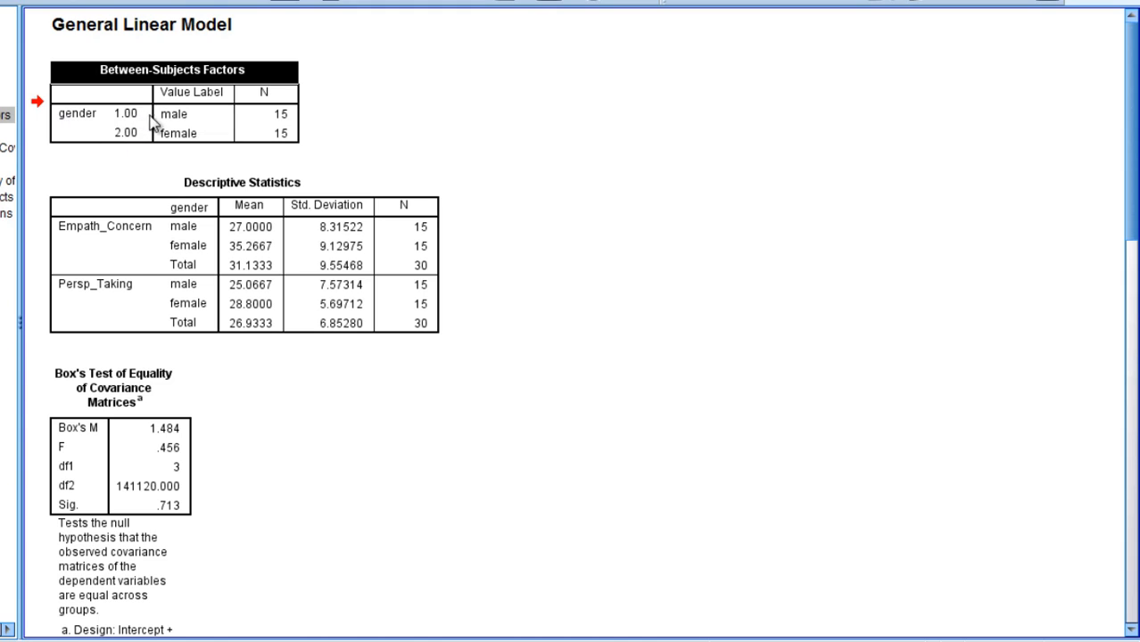
{"action": "mouse_move", "coordinate": [282, 125]}
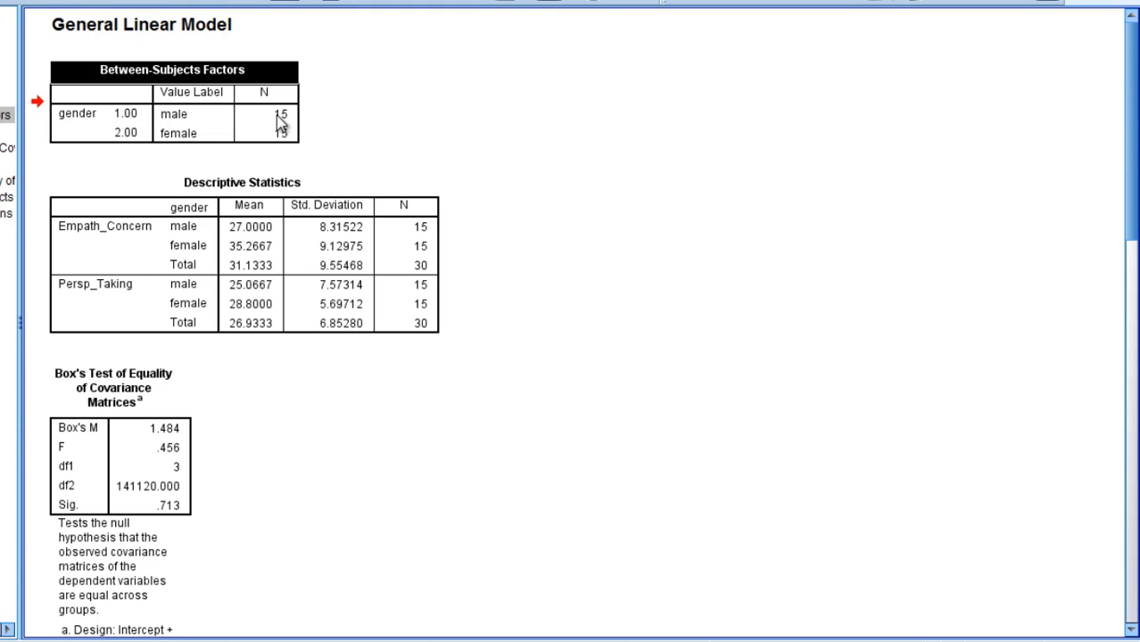
{"action": "left_click", "coordinate": [282, 132]}
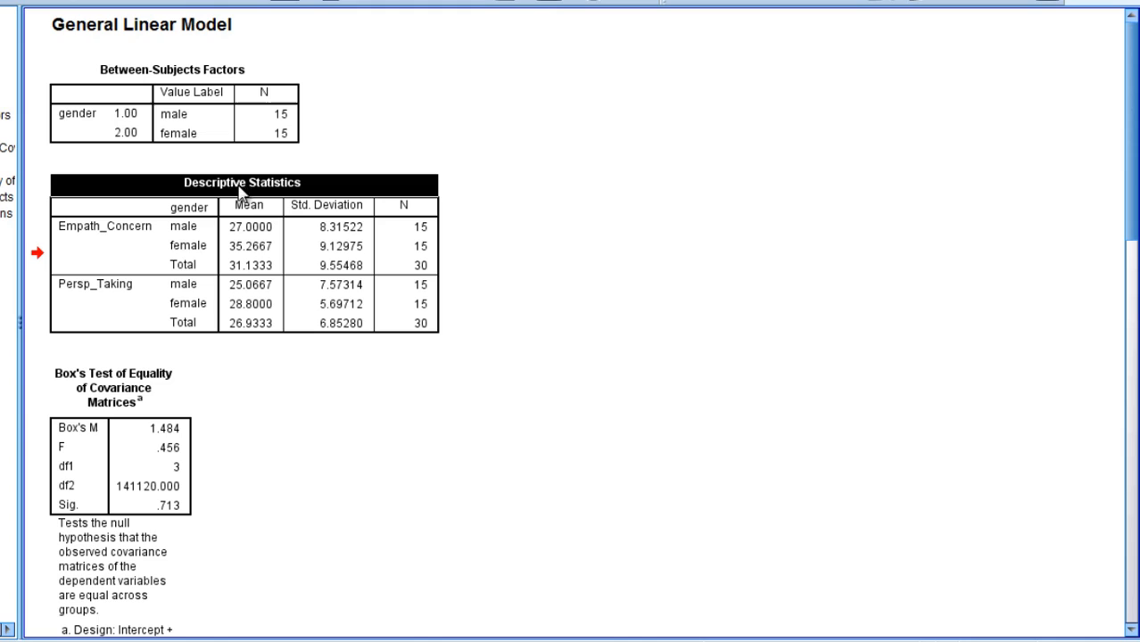
{"action": "mouse_move", "coordinate": [134, 234]}
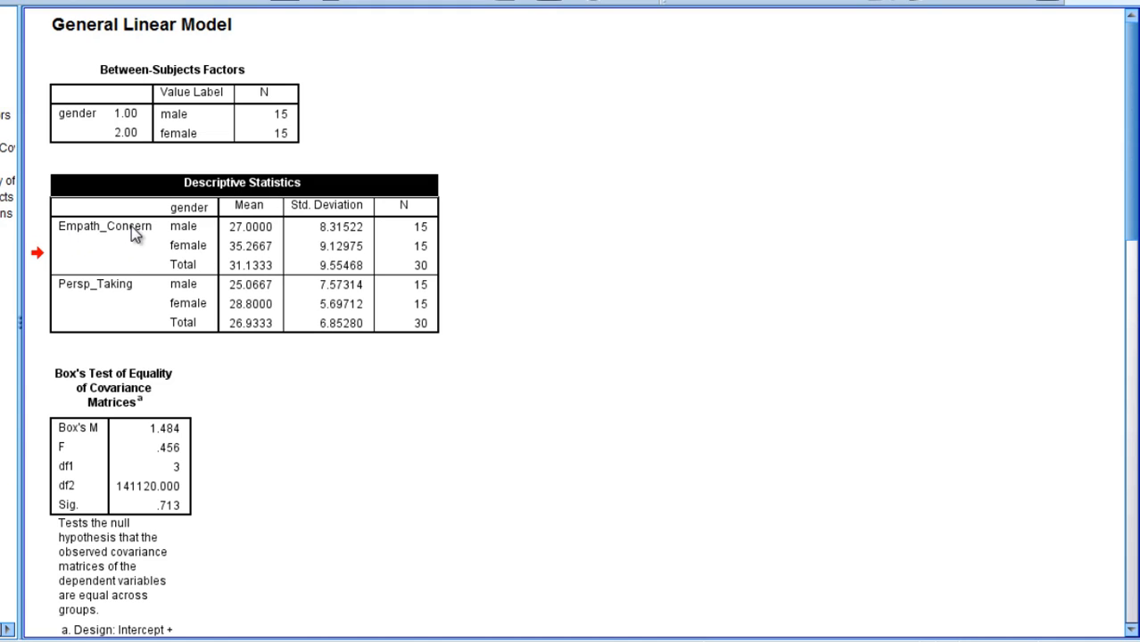
{"action": "mouse_move", "coordinate": [193, 260]}
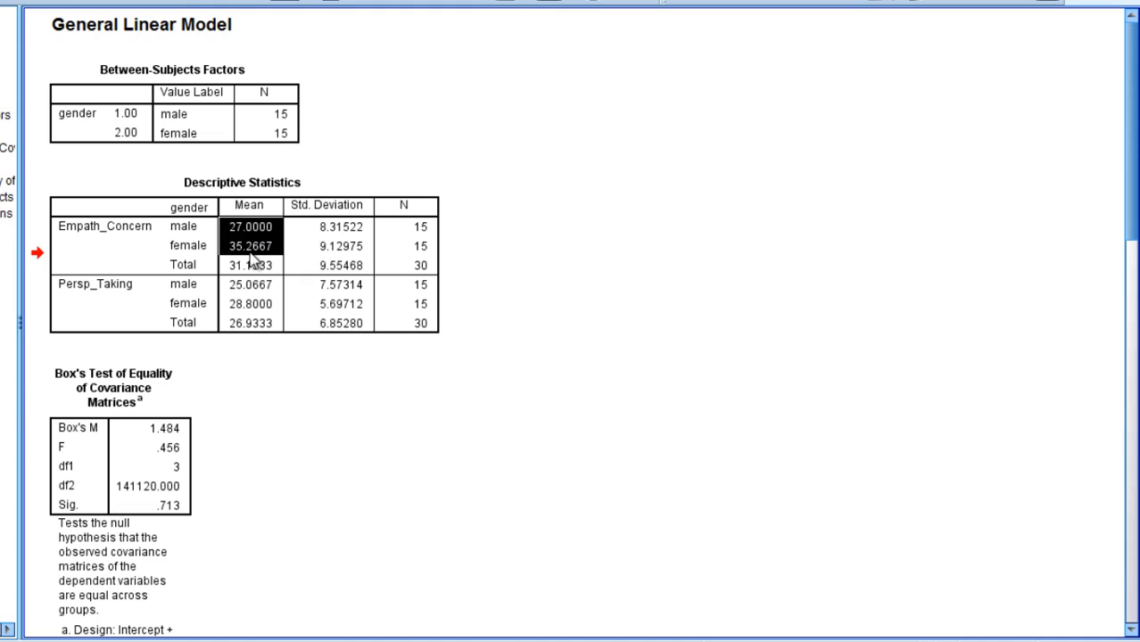
{"action": "mouse_move", "coordinate": [253, 266]}
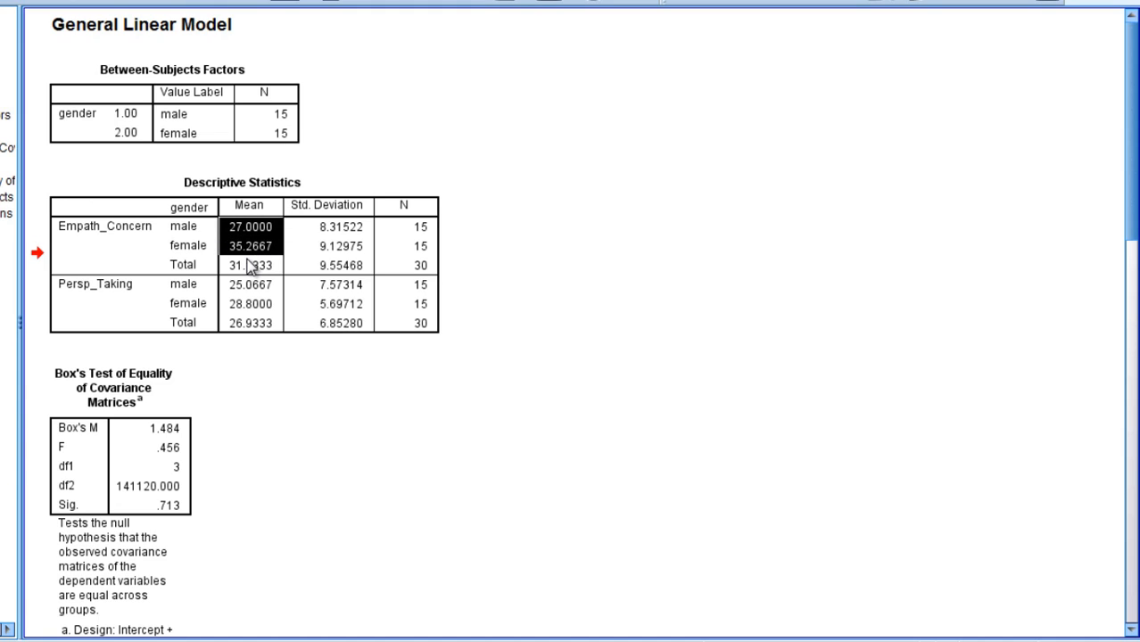
{"action": "mouse_move", "coordinate": [282, 259]}
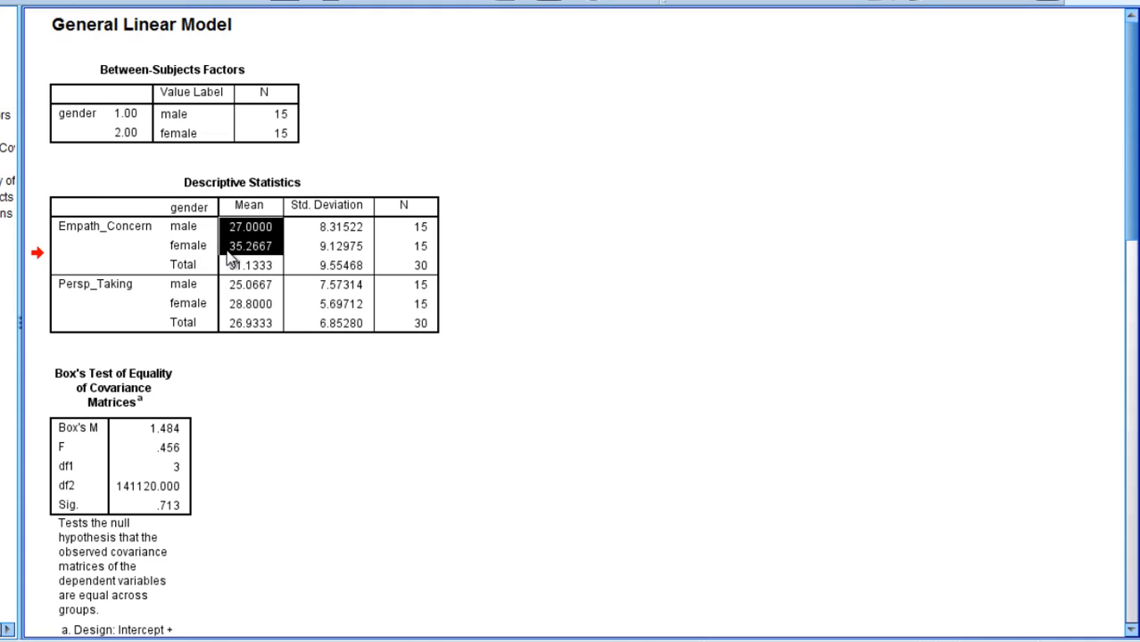
{"action": "mouse_move", "coordinate": [236, 283]}
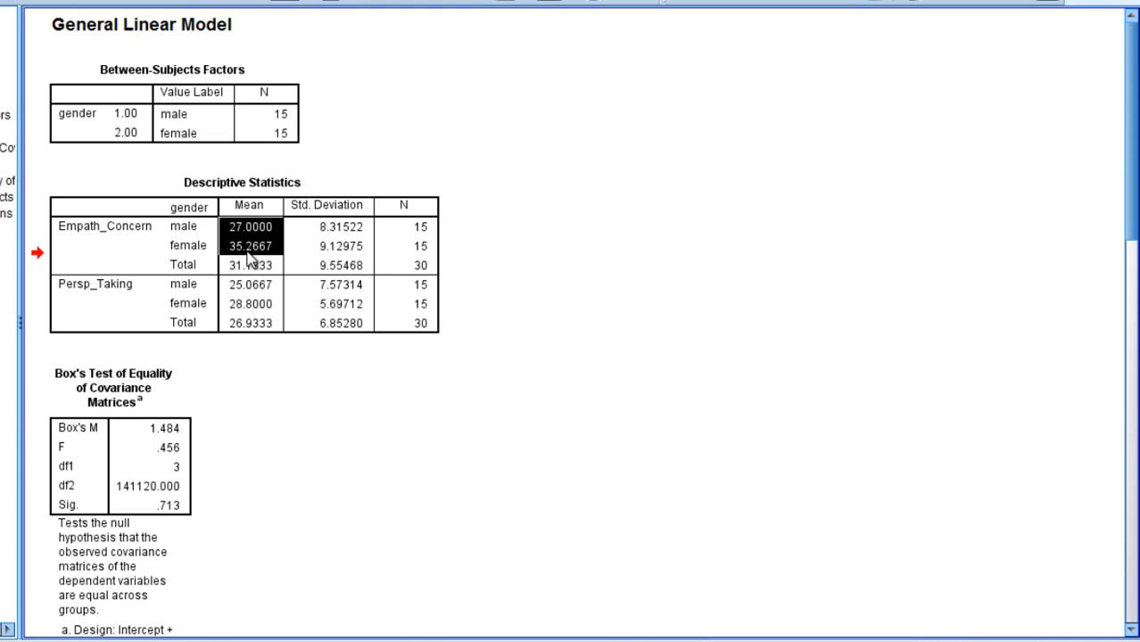
{"action": "mouse_move", "coordinate": [118, 232]}
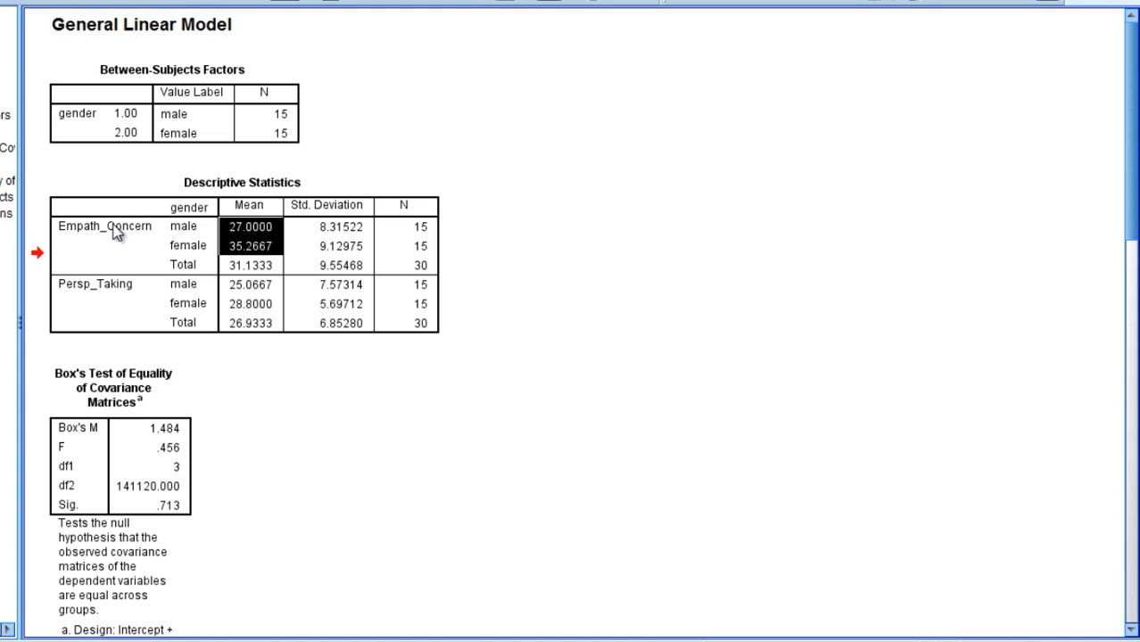
Point out the Persp_Taking row and its male and female means in Descriptive Statistics.
{"action": "left_click", "coordinate": [95, 284]}
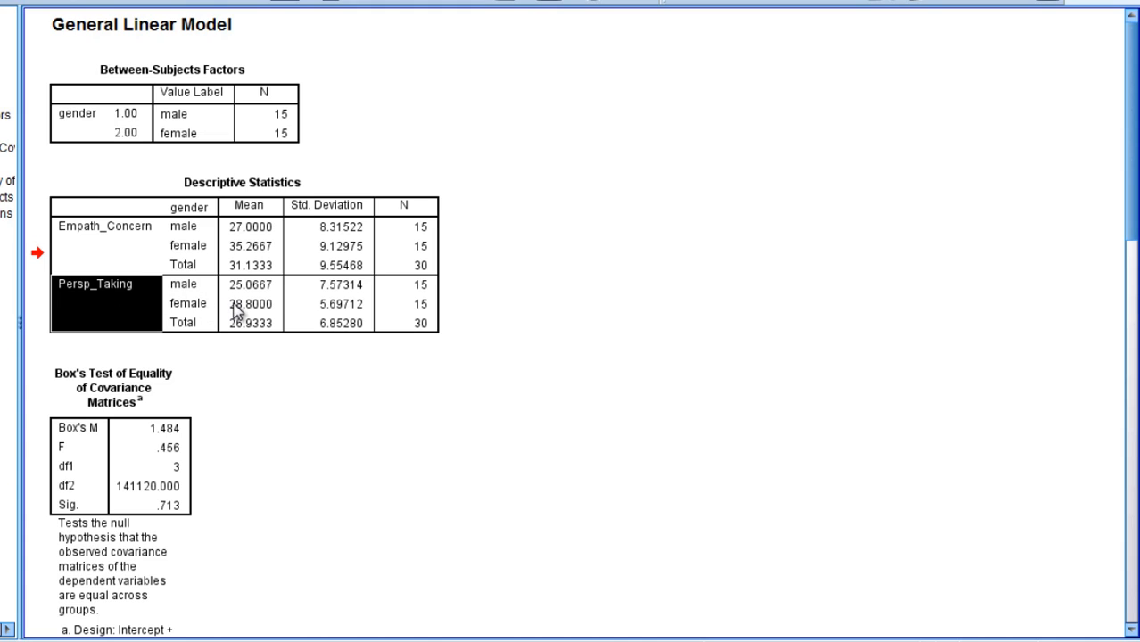
{"action": "left_click", "coordinate": [249, 303]}
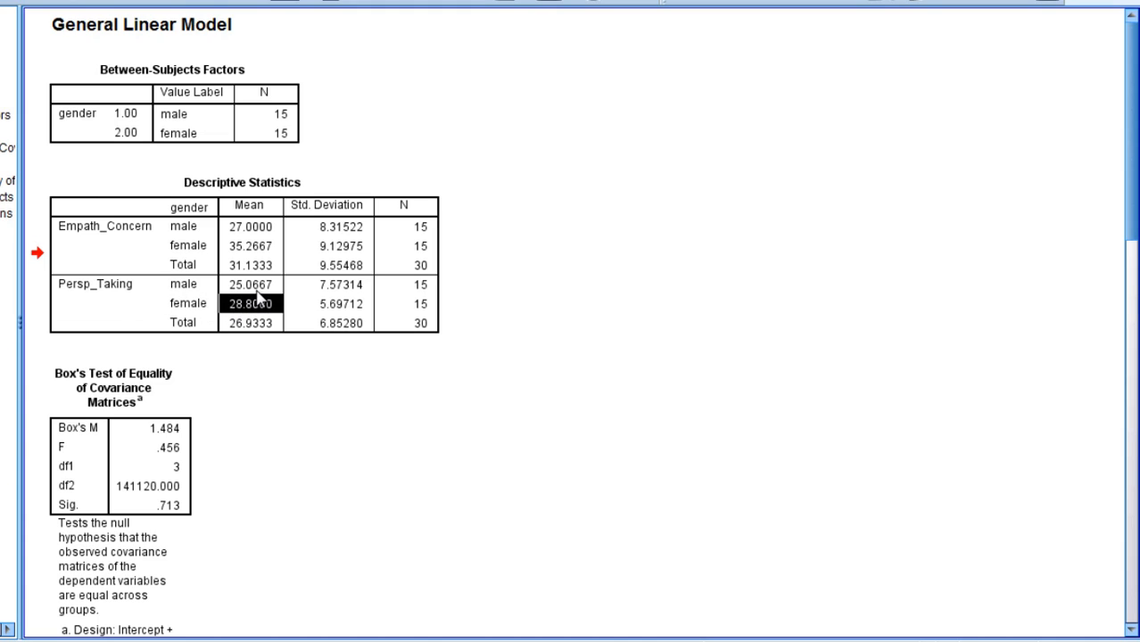
{"action": "left_click", "coordinate": [250, 283]}
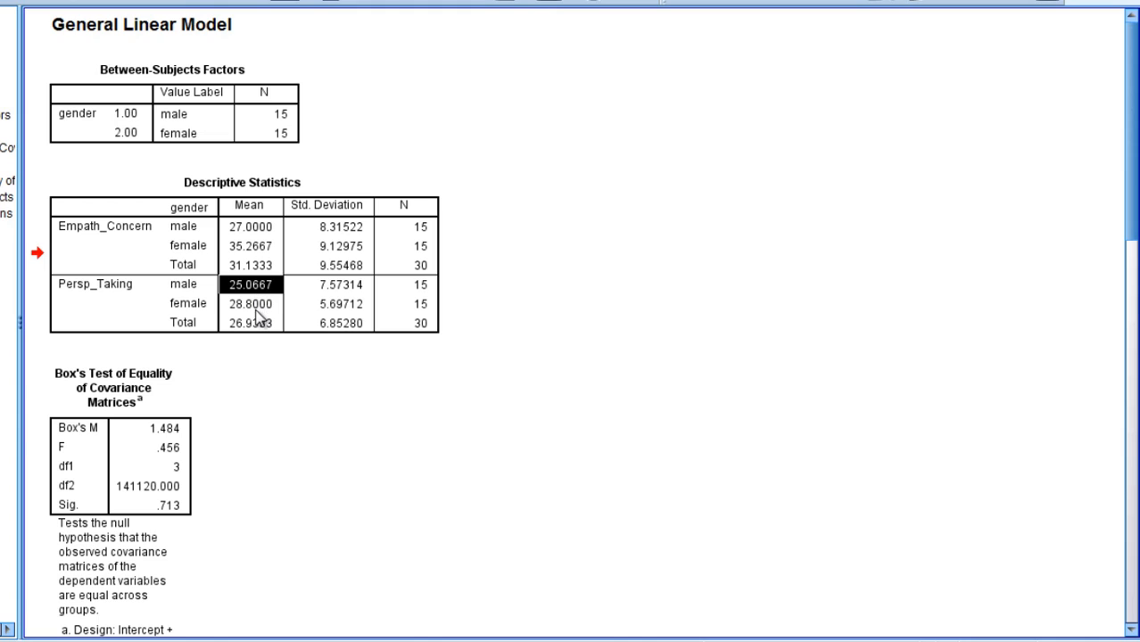
{"action": "left_click", "coordinate": [250, 303]}
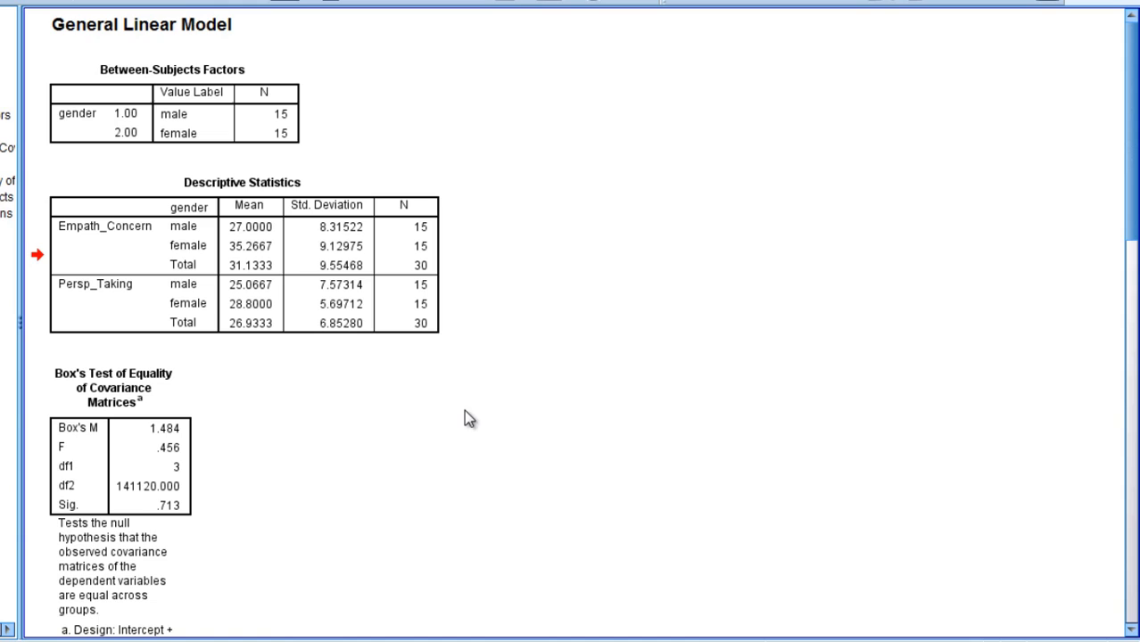
Scroll to Box's Test and point out its Sig. value .713 and the explanatory footnote.
{"action": "scroll", "scroll_direction": "down", "scroll_amount": 3}
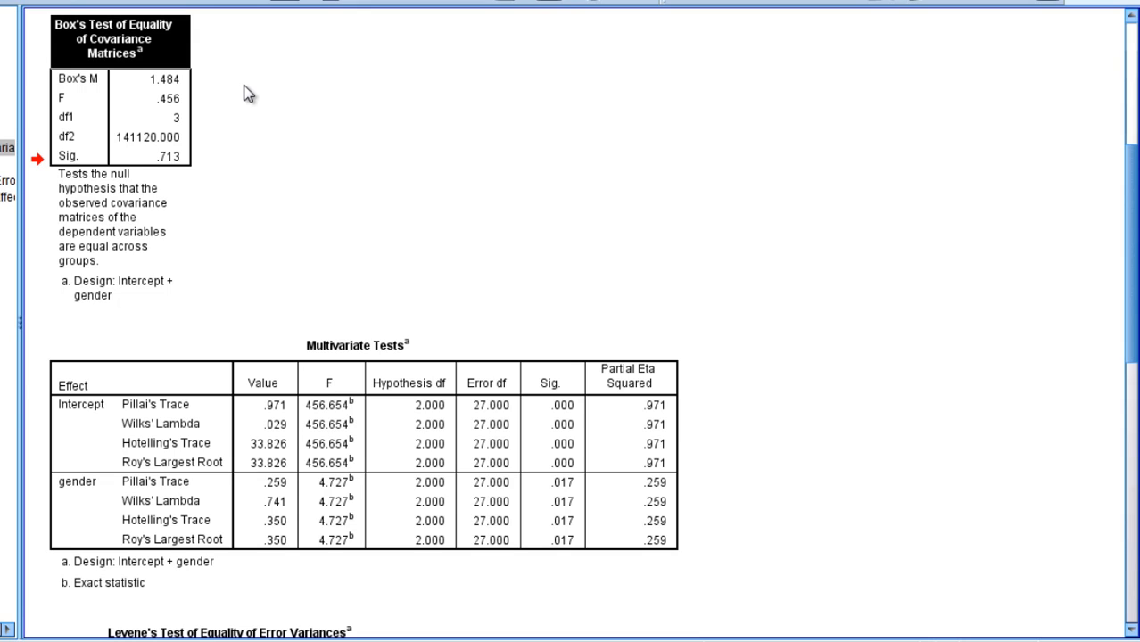
{"action": "mouse_move", "coordinate": [123, 52]}
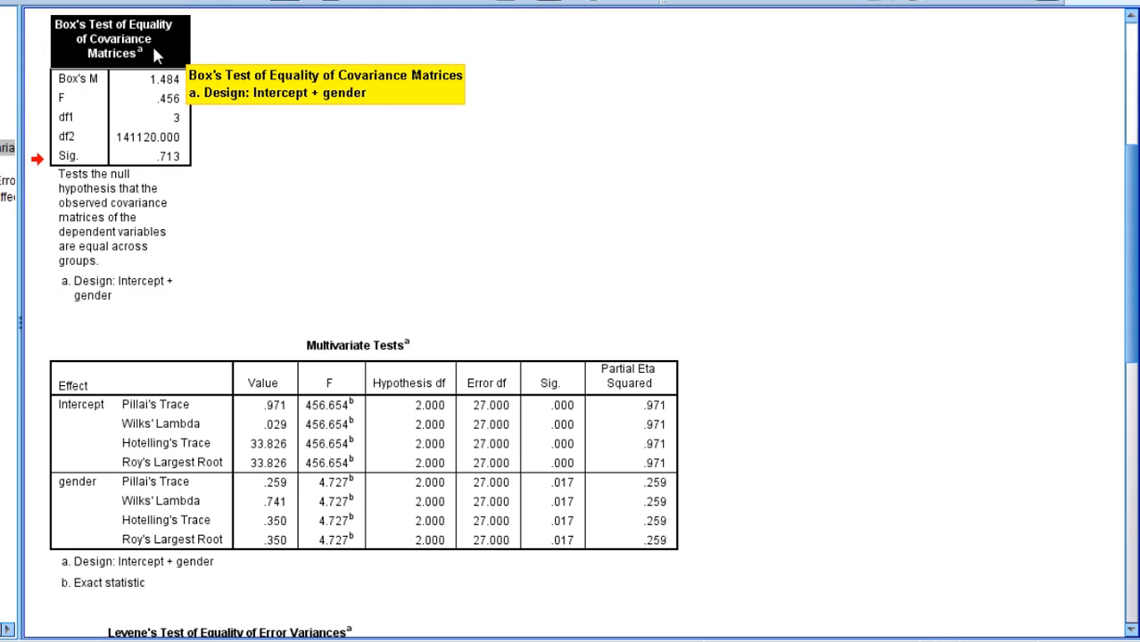
{"action": "mouse_move", "coordinate": [199, 55]}
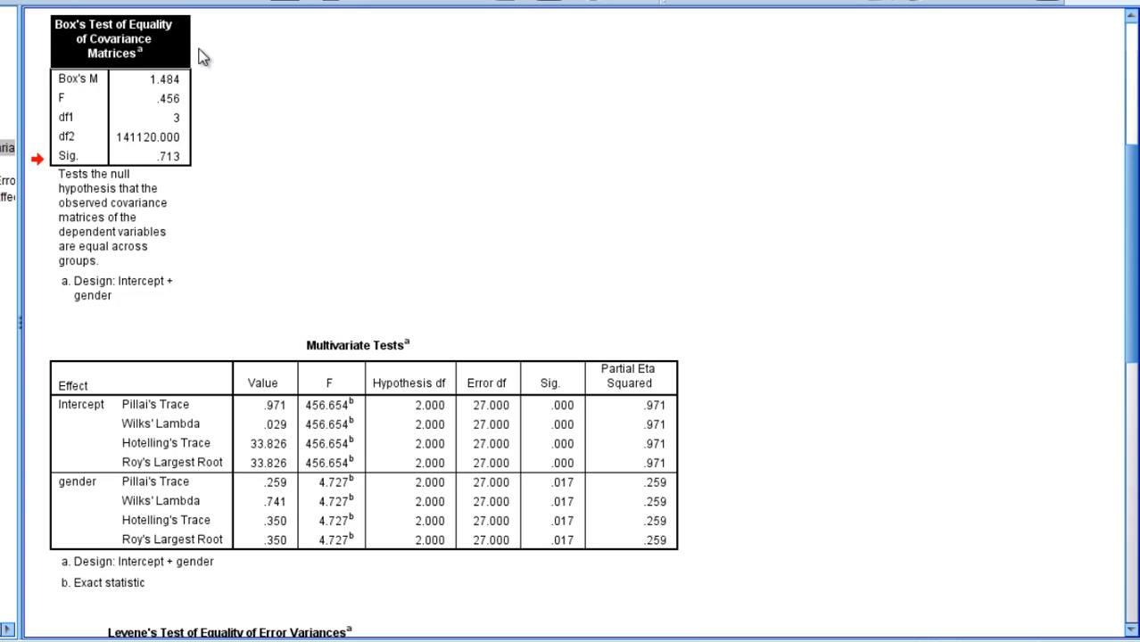
{"action": "mouse_move", "coordinate": [189, 50]}
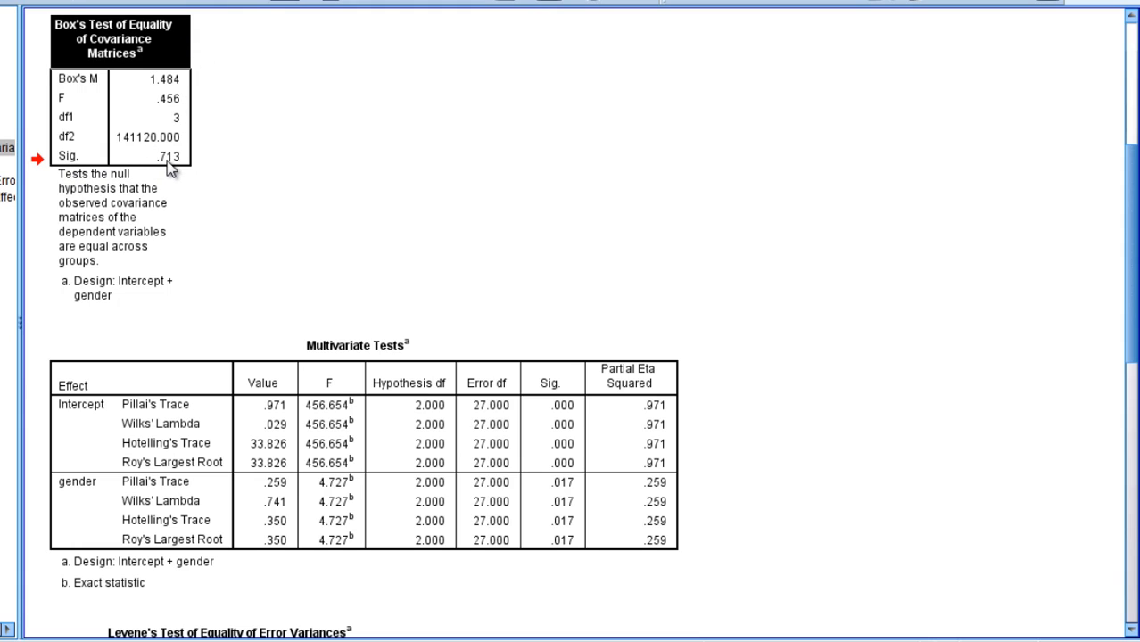
{"action": "left_click", "coordinate": [150, 155]}
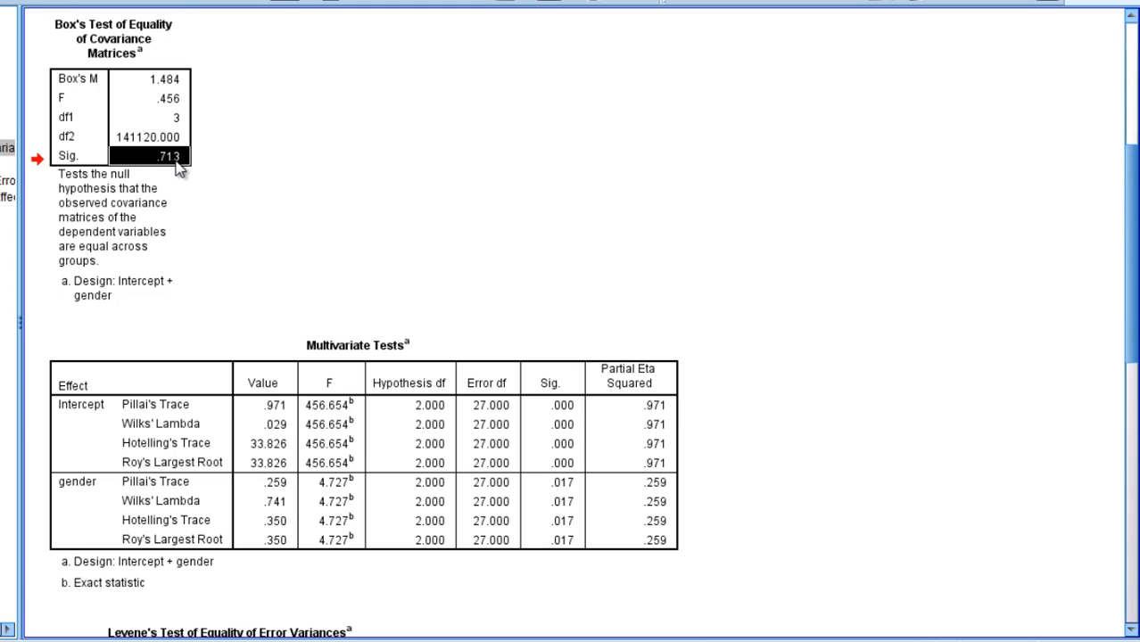
{"action": "mouse_move", "coordinate": [198, 171]}
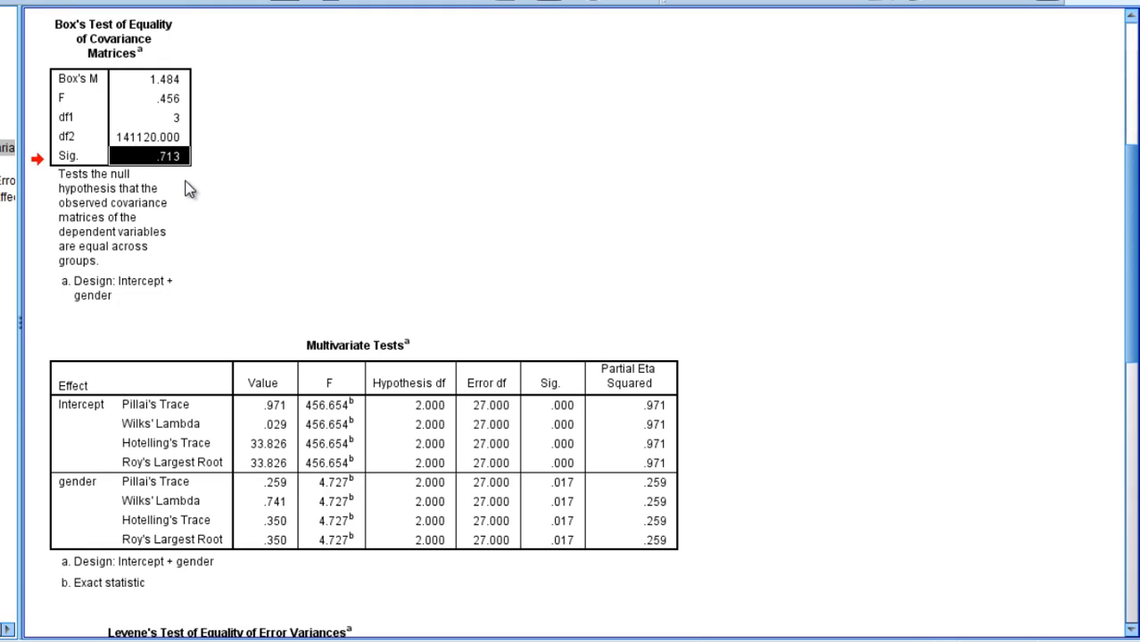
{"action": "mouse_move", "coordinate": [123, 100]}
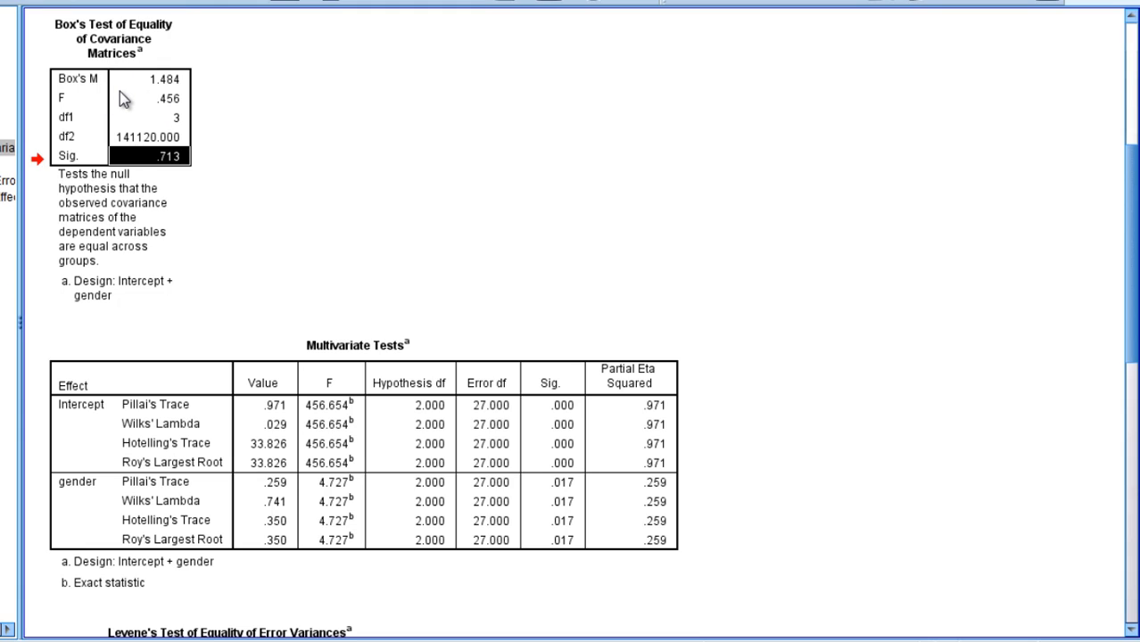
{"action": "left_click", "coordinate": [122, 217]}
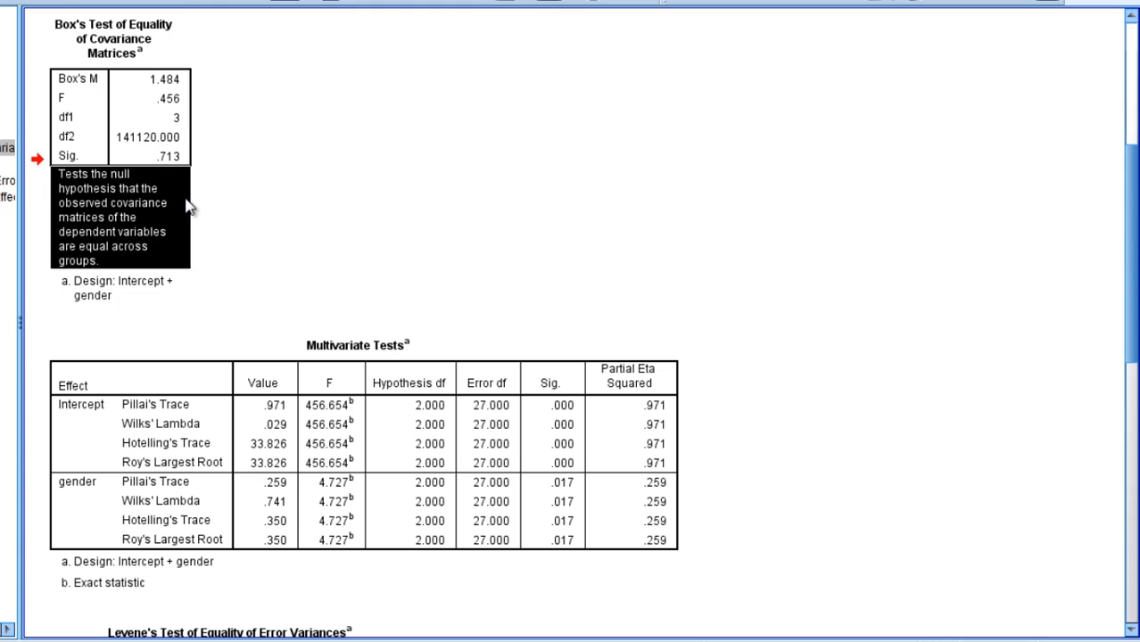